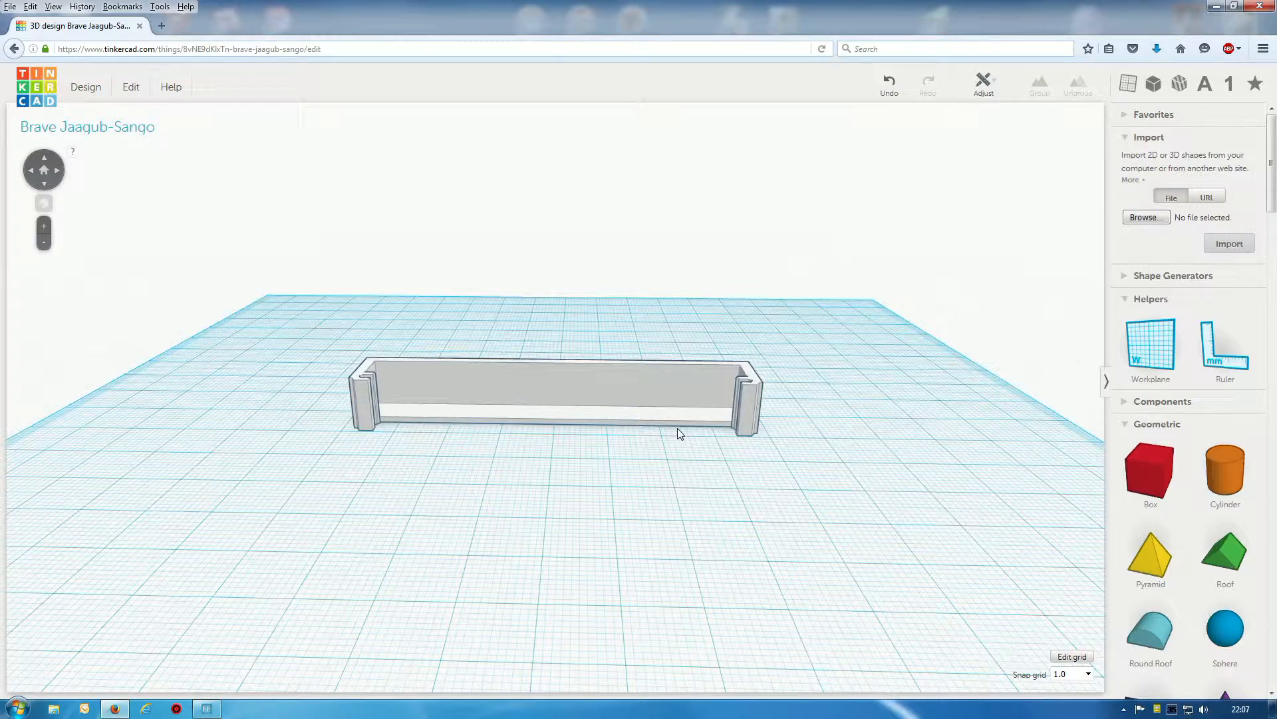
pyautogui.moveTo(482, 418)
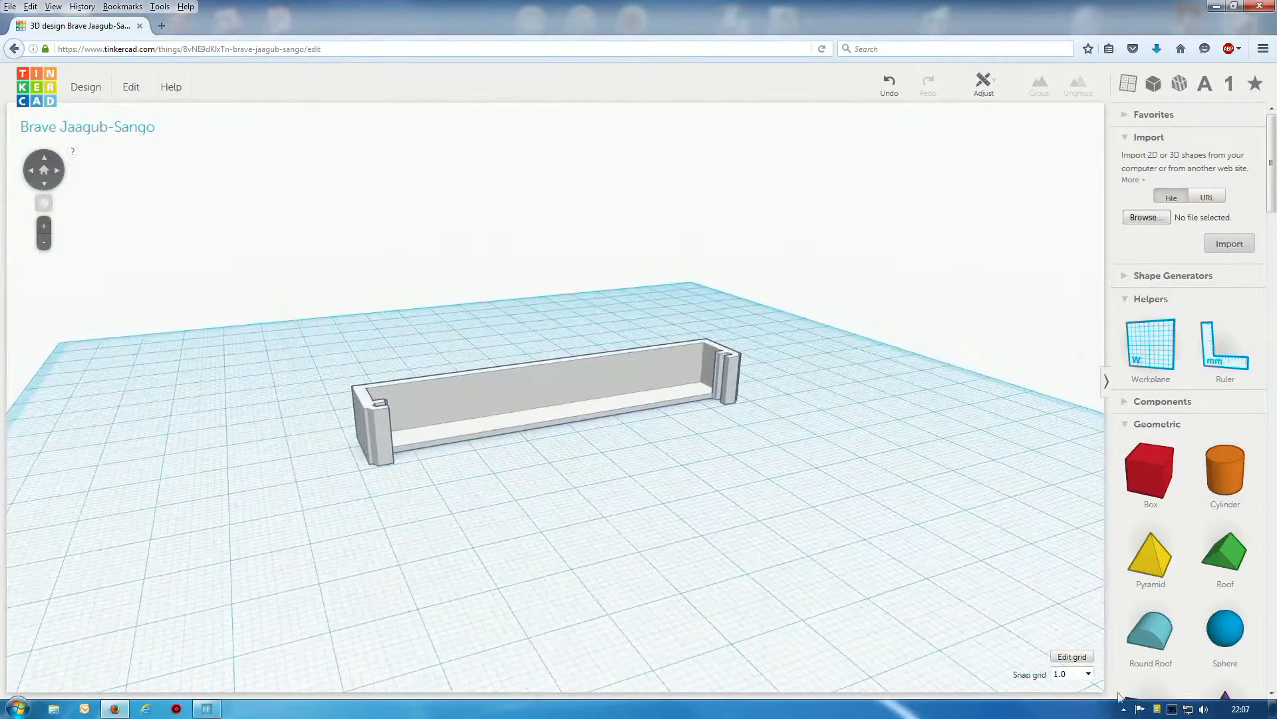
# Set the snap grid to 0.1 and select the imported half in the default front view
pyautogui.click(1072, 673)
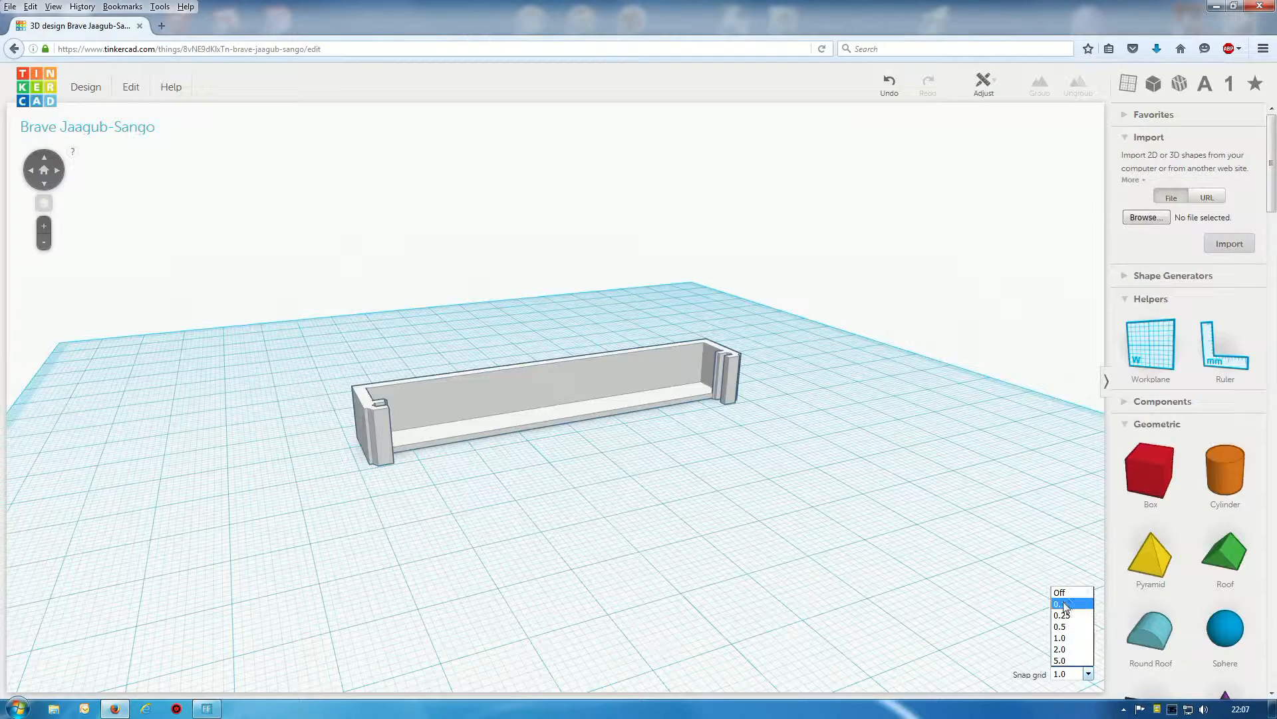
pyautogui.click(1060, 603)
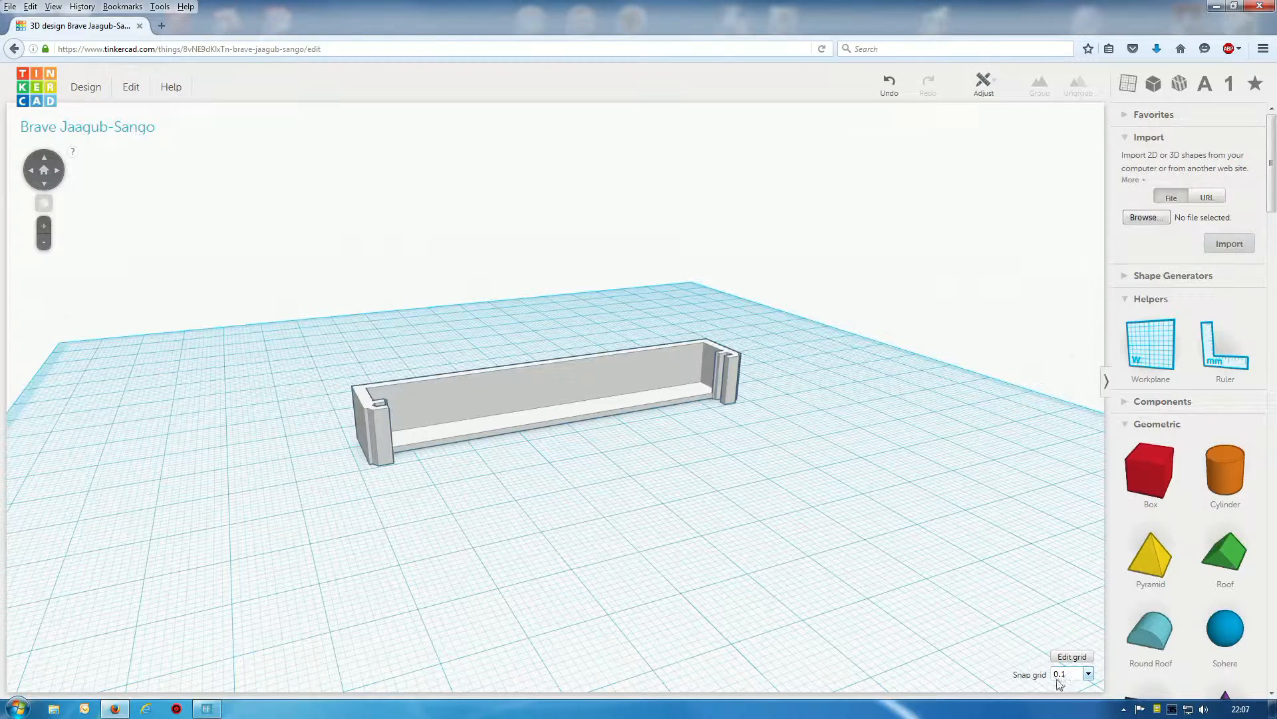
pyautogui.click(537, 391)
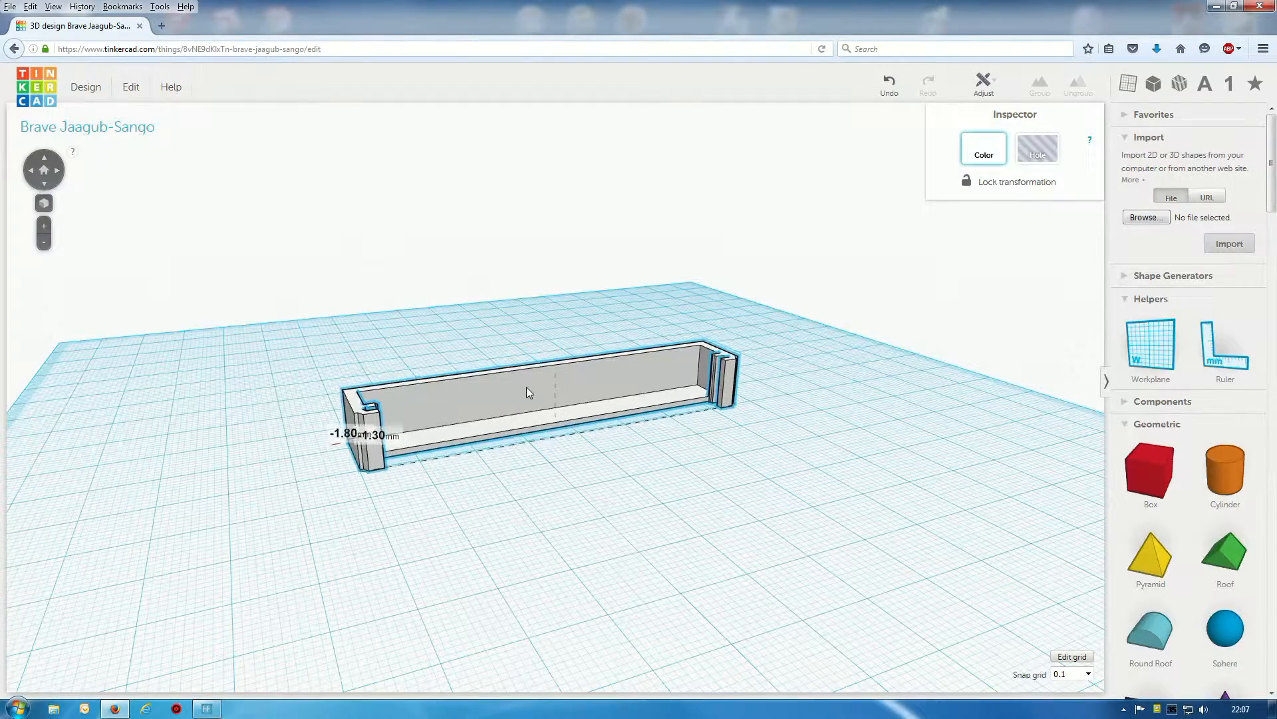
pyautogui.click(530, 391)
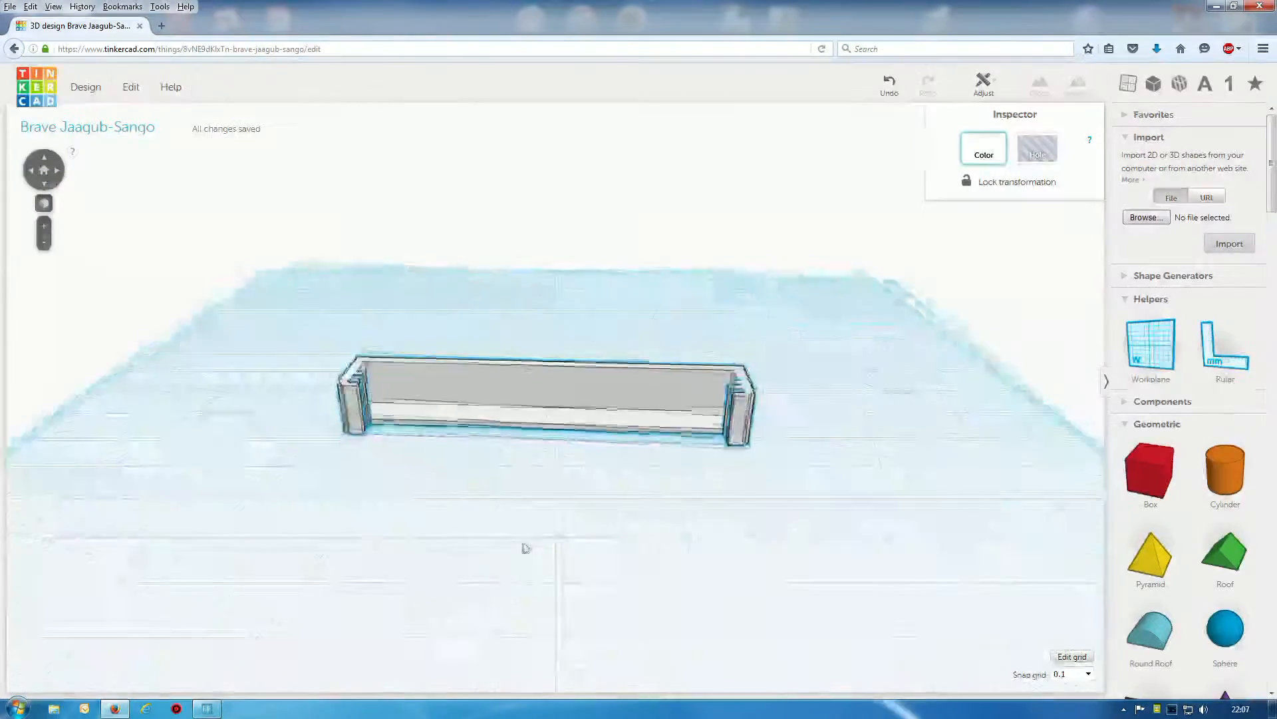
pyautogui.click(525, 399)
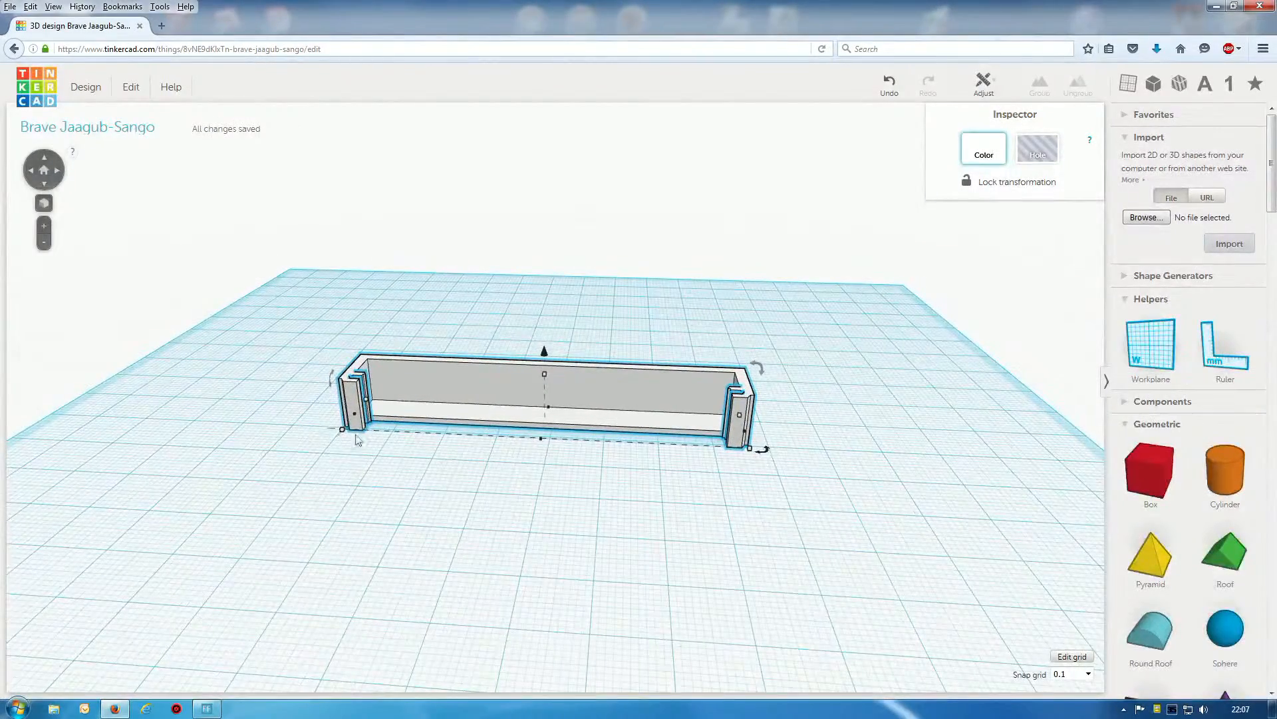
pyautogui.moveTo(456, 448)
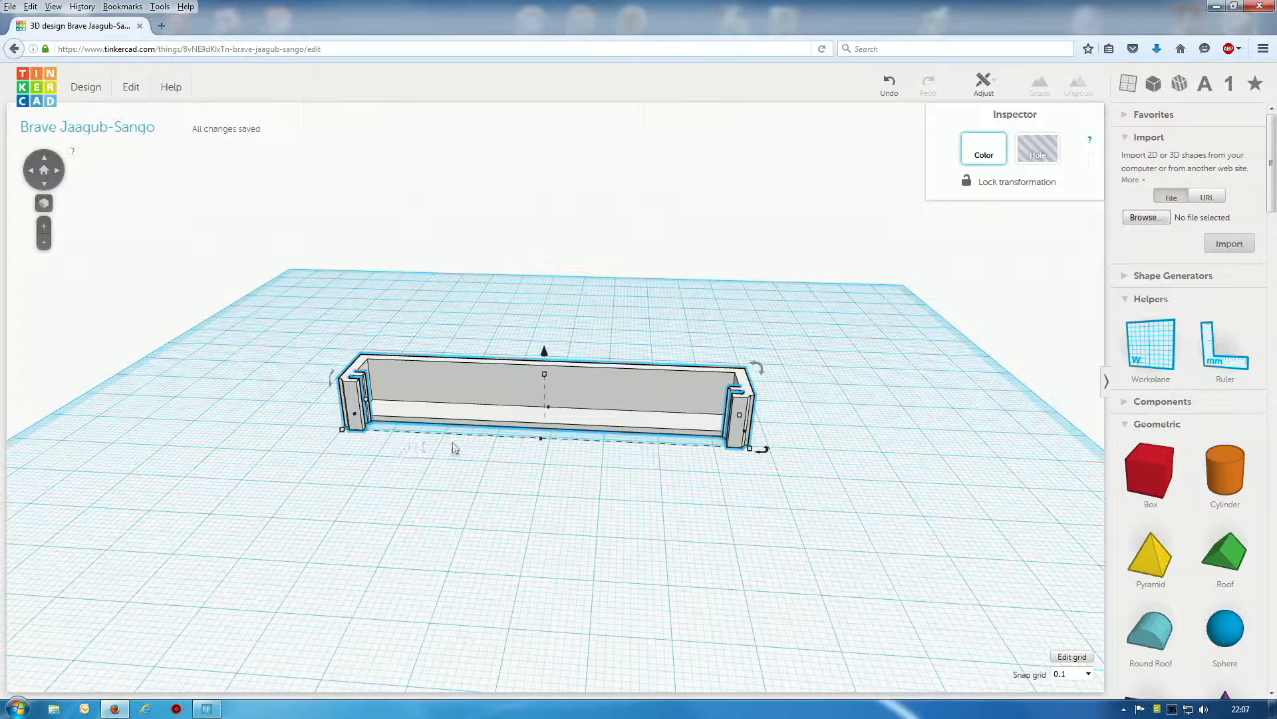
pyautogui.moveTo(607, 453)
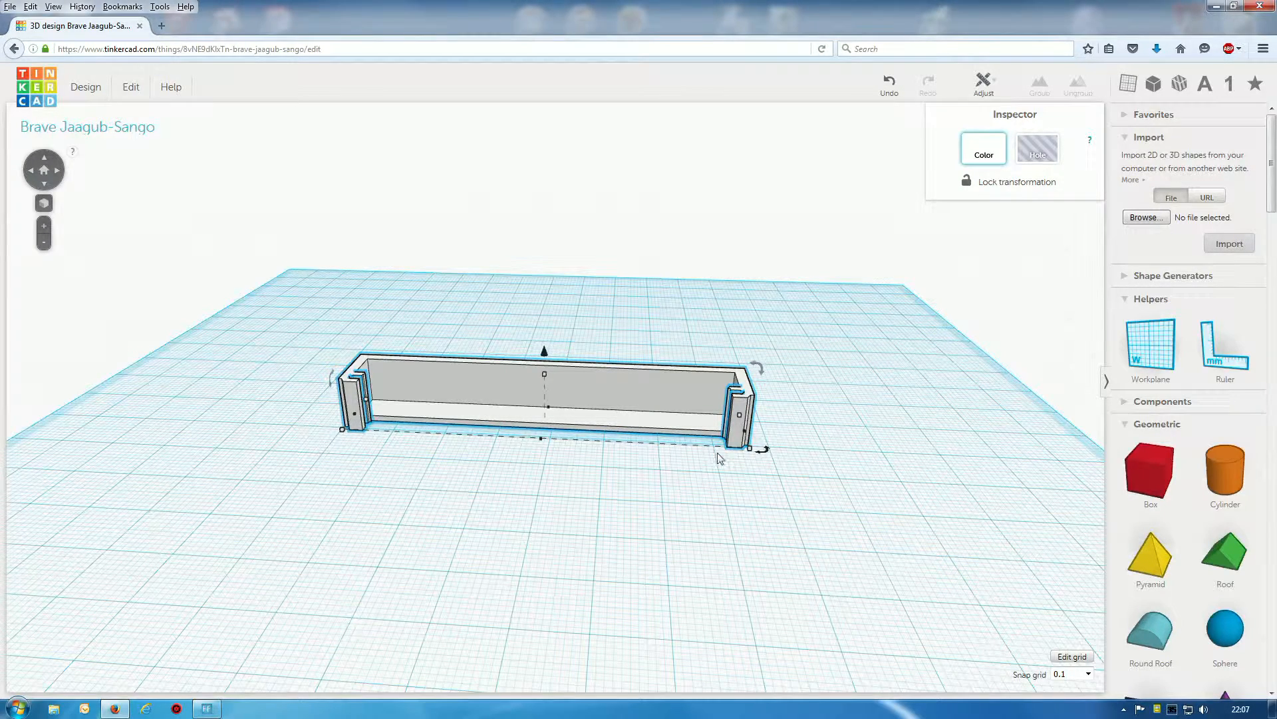
pyautogui.moveTo(764, 465)
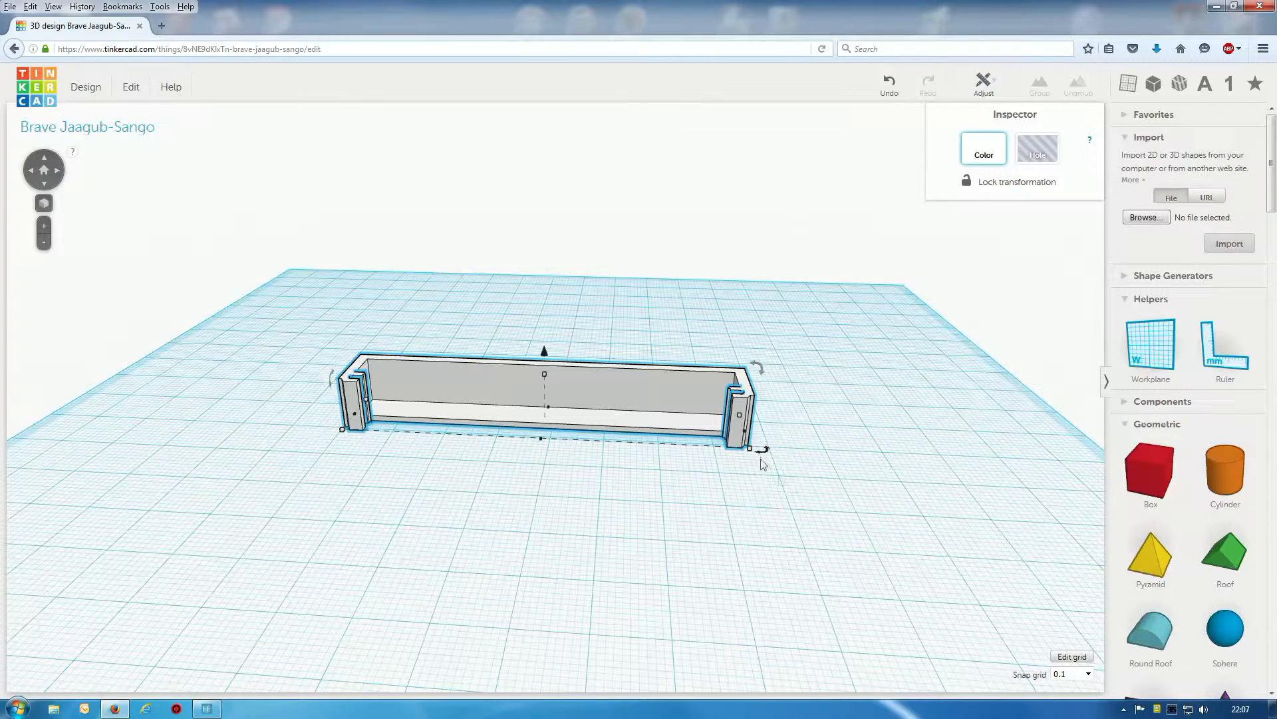
pyautogui.moveTo(238, 128)
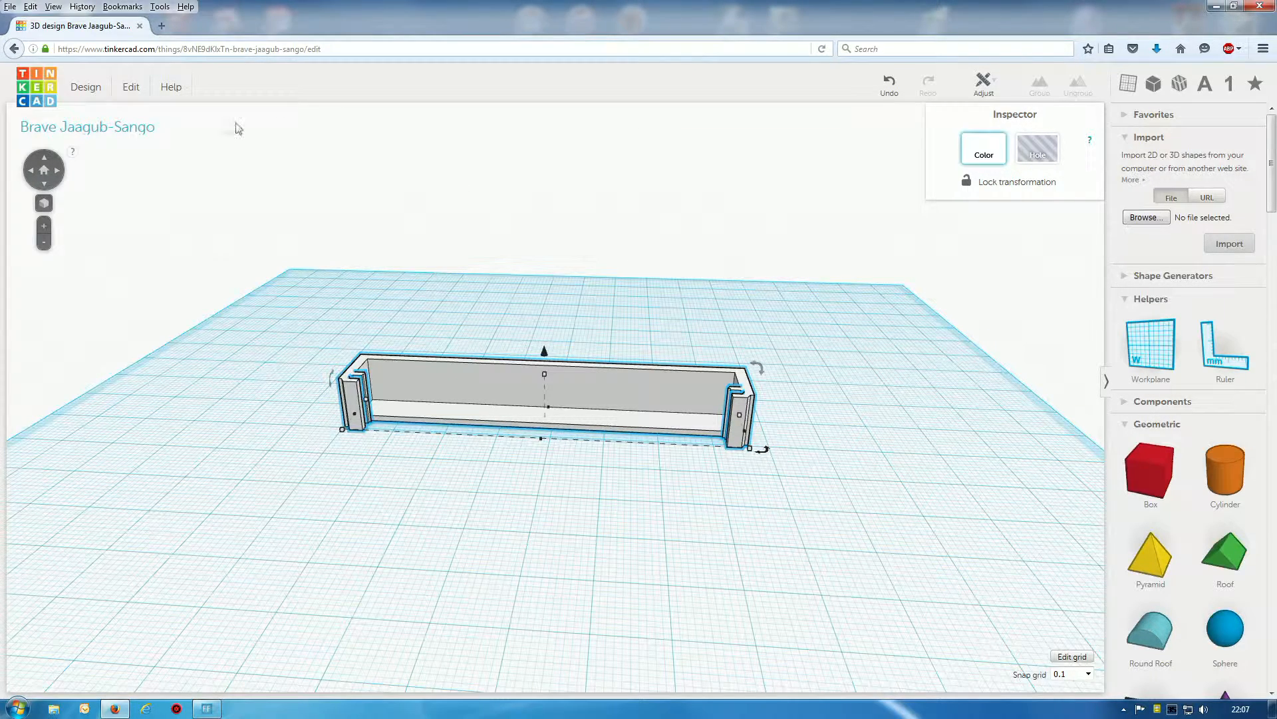
# Save the design via the Design menu and duplicate it into a working copy
pyautogui.click(85, 87)
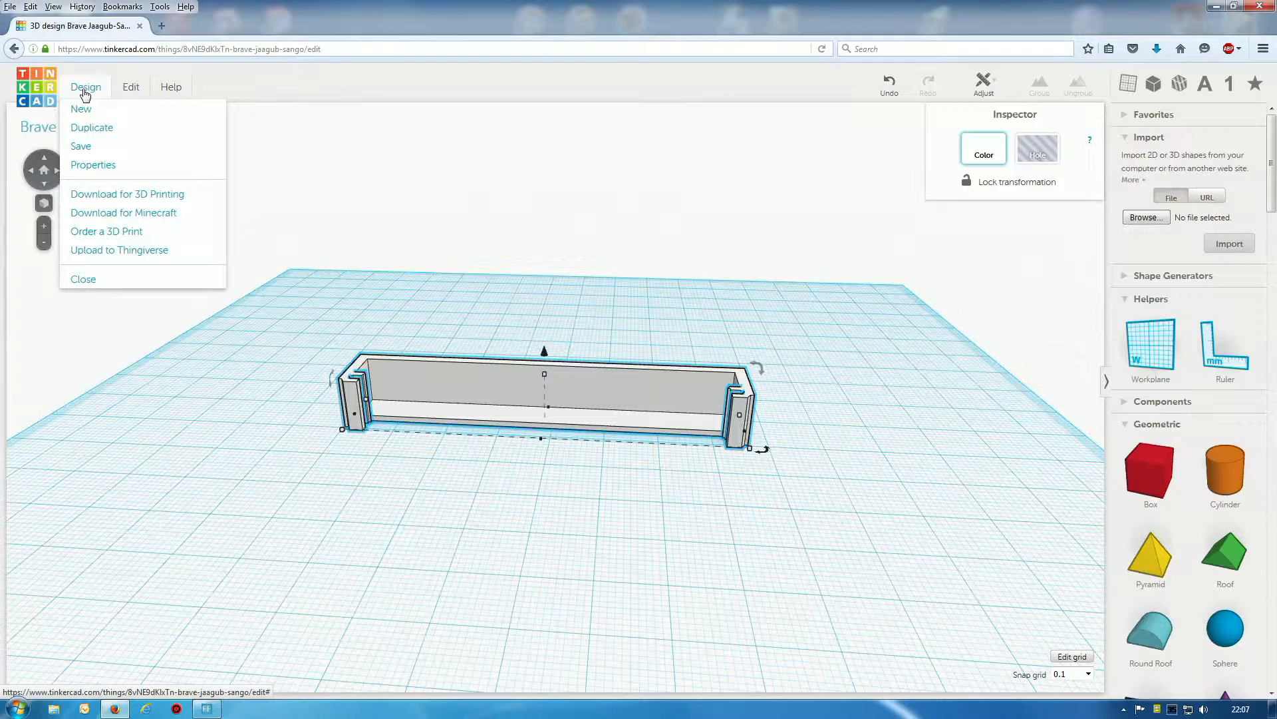
pyautogui.moveTo(81, 146)
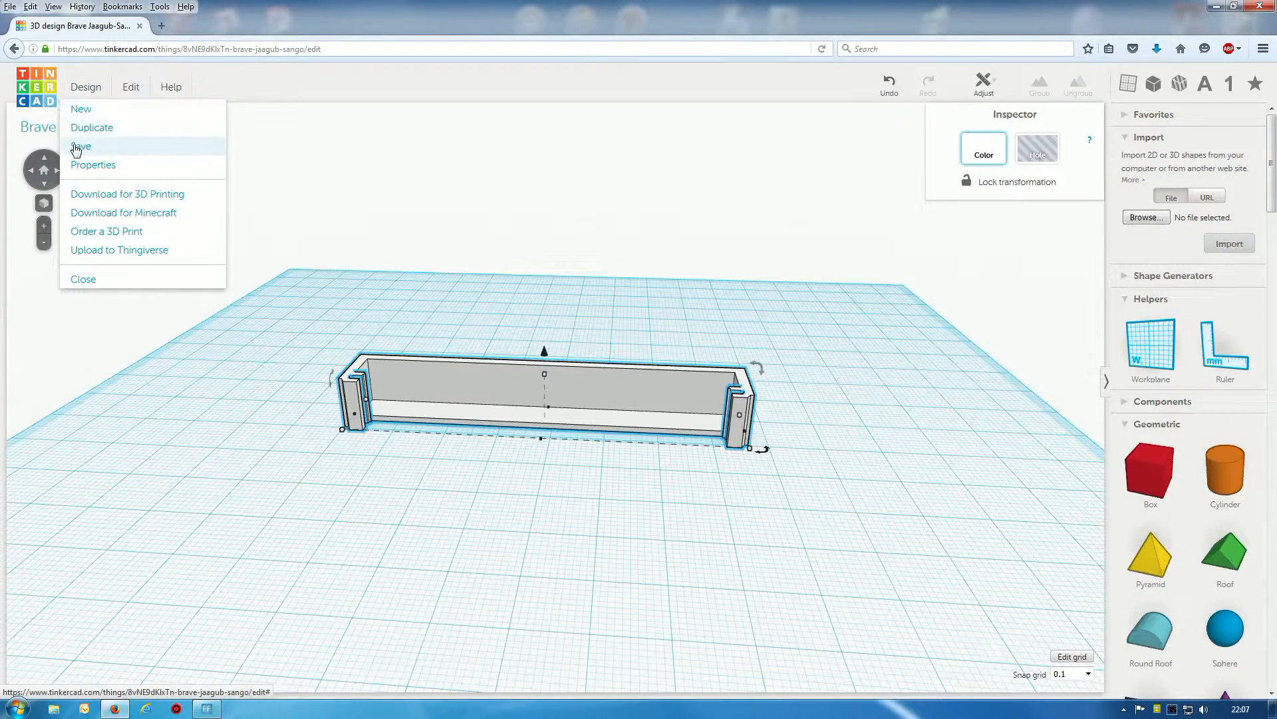
pyautogui.click(81, 146)
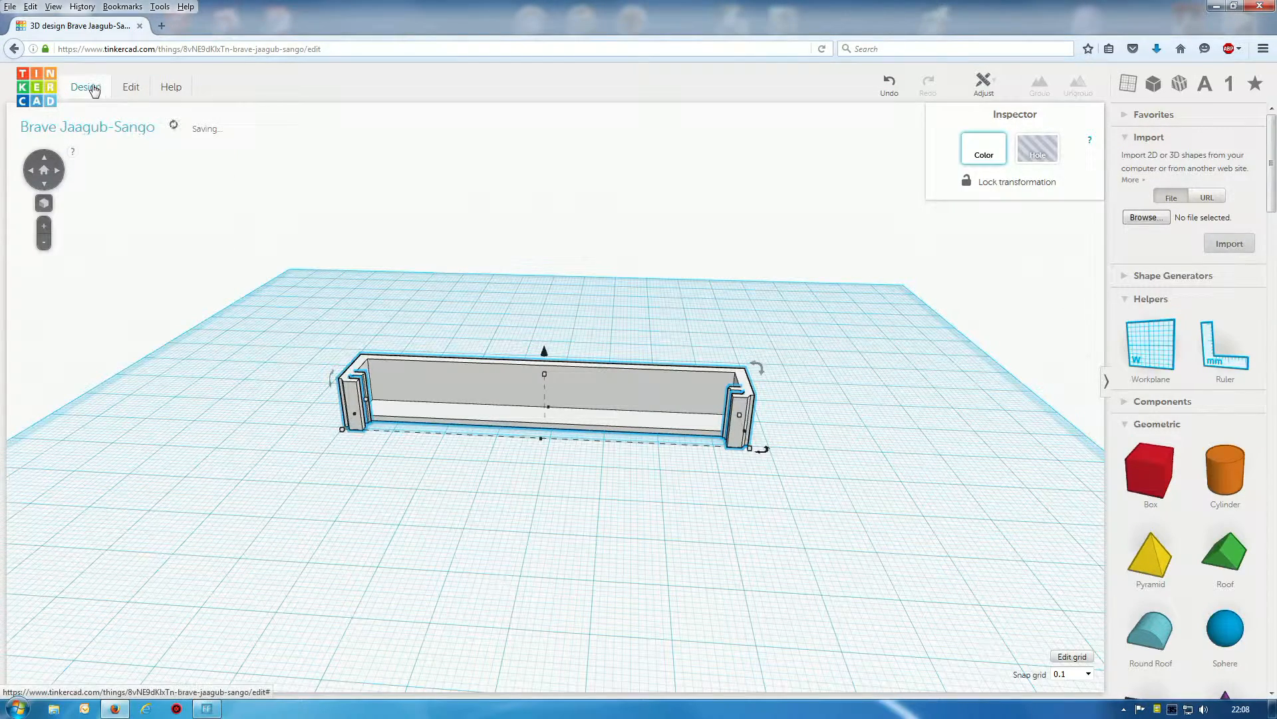
pyautogui.click(85, 86)
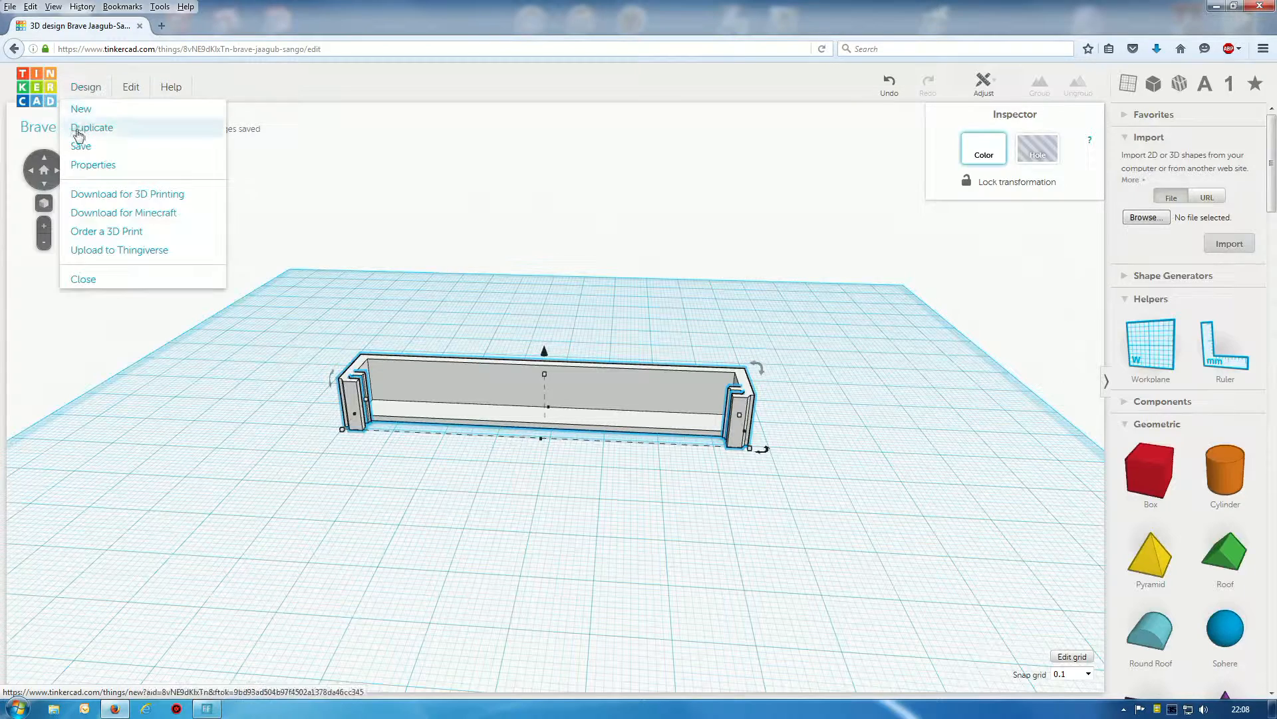
pyautogui.click(92, 128)
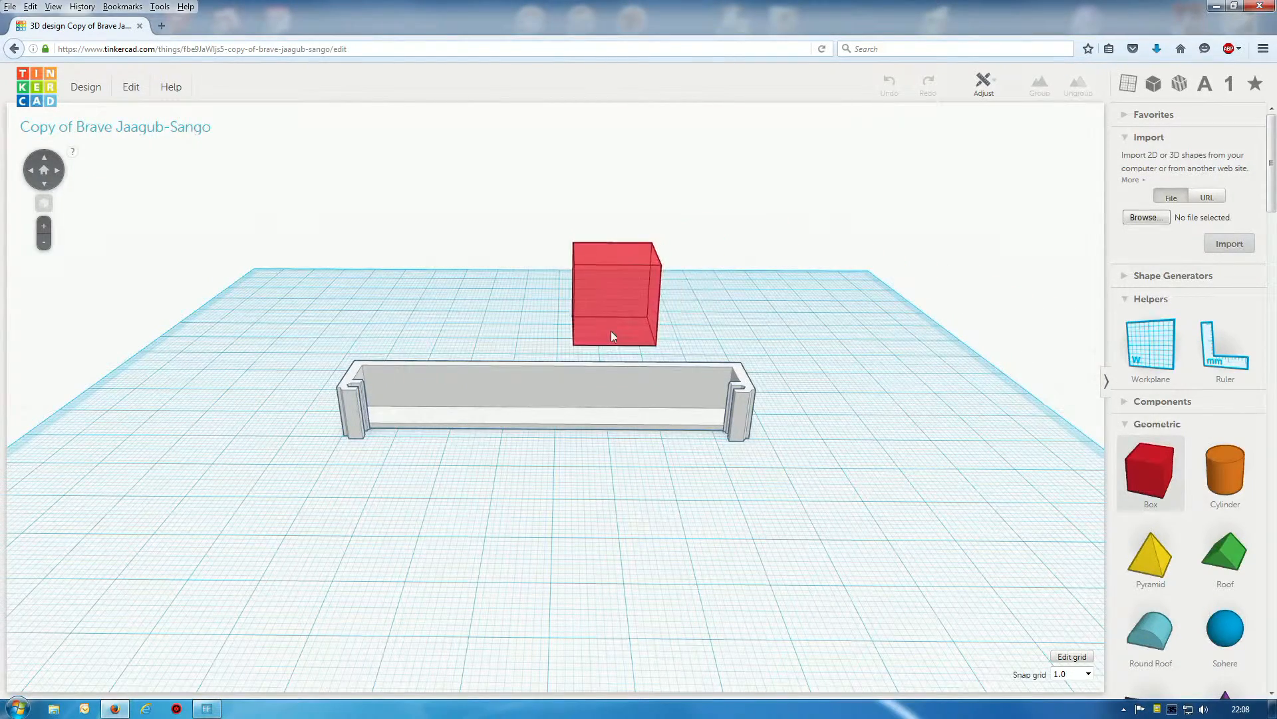
# Place a box over the tray's right side and set it to Hole in the Inspector
pyautogui.click(614, 293)
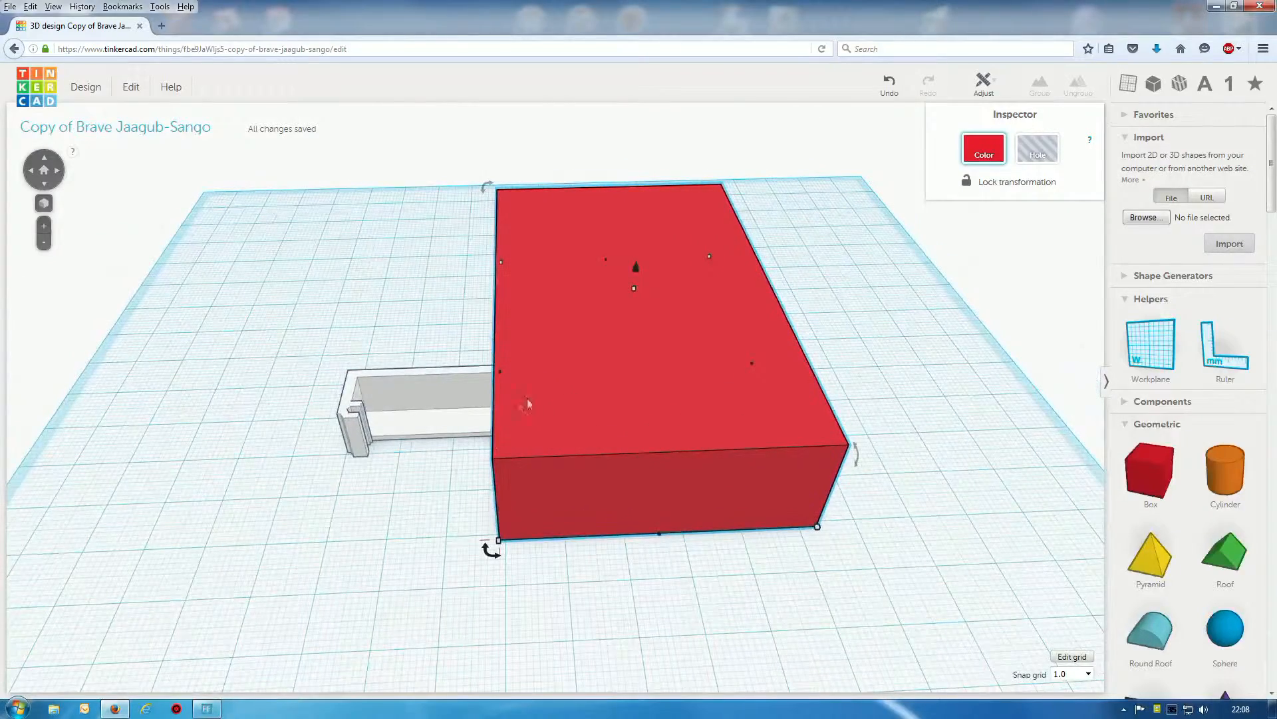
pyautogui.moveTo(480, 313)
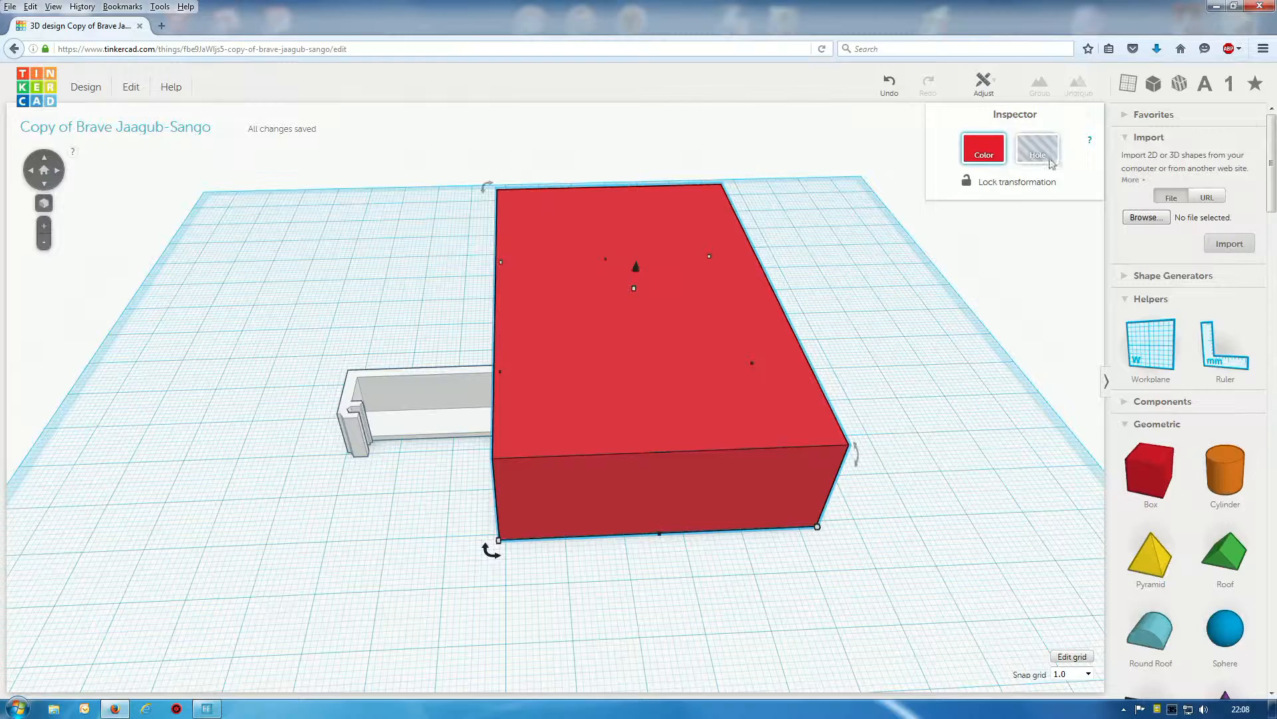
pyautogui.click(1037, 147)
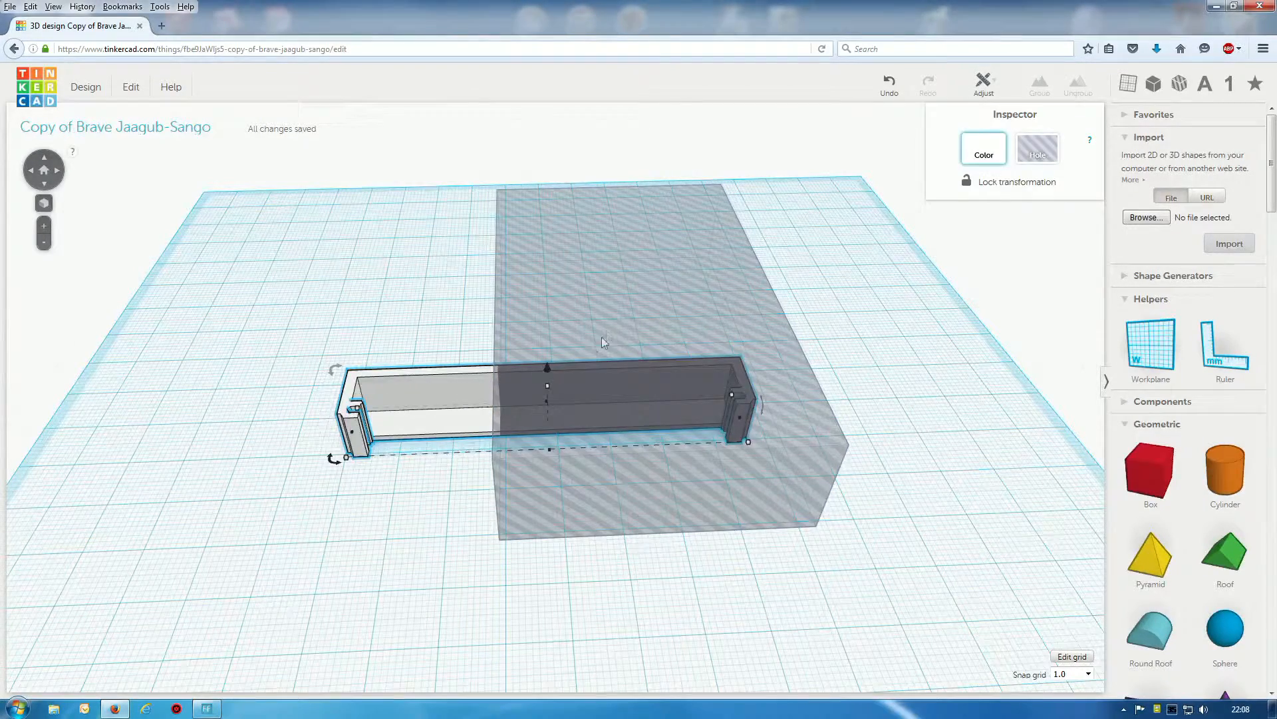
# Group the hole box with the tray so its right portion is cut away
pyautogui.click(1039, 82)
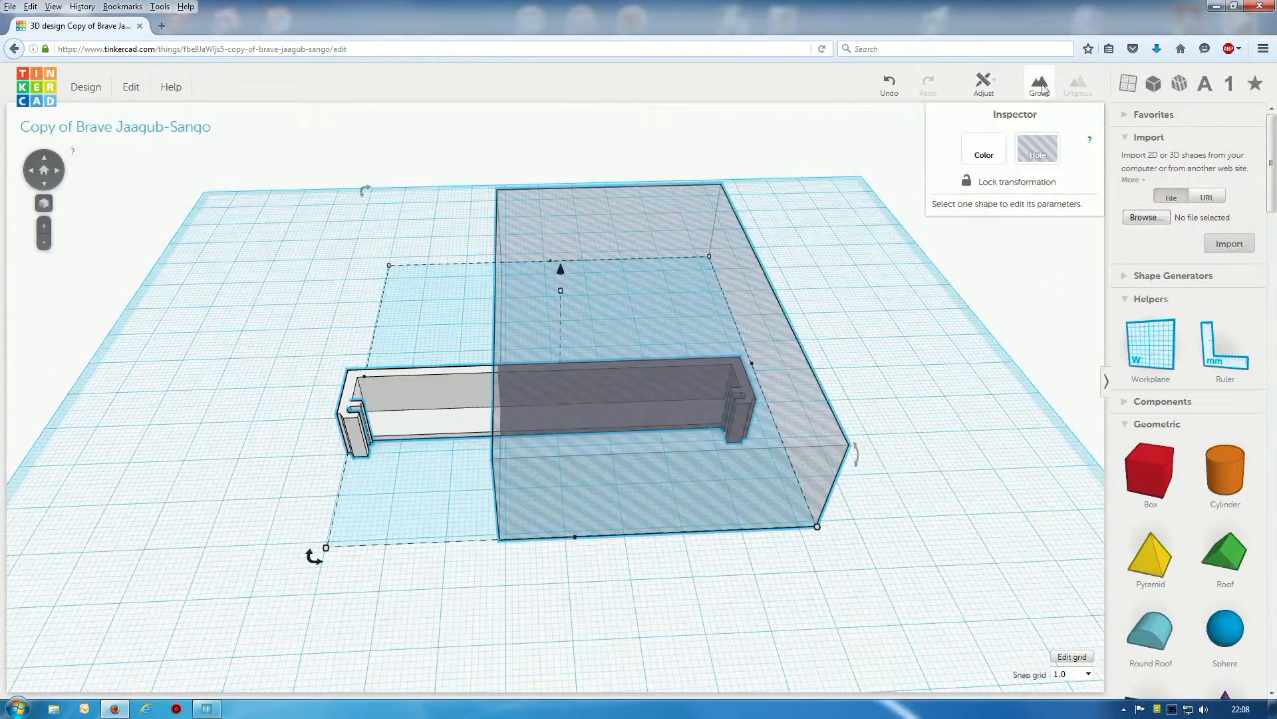
pyautogui.click(1039, 84)
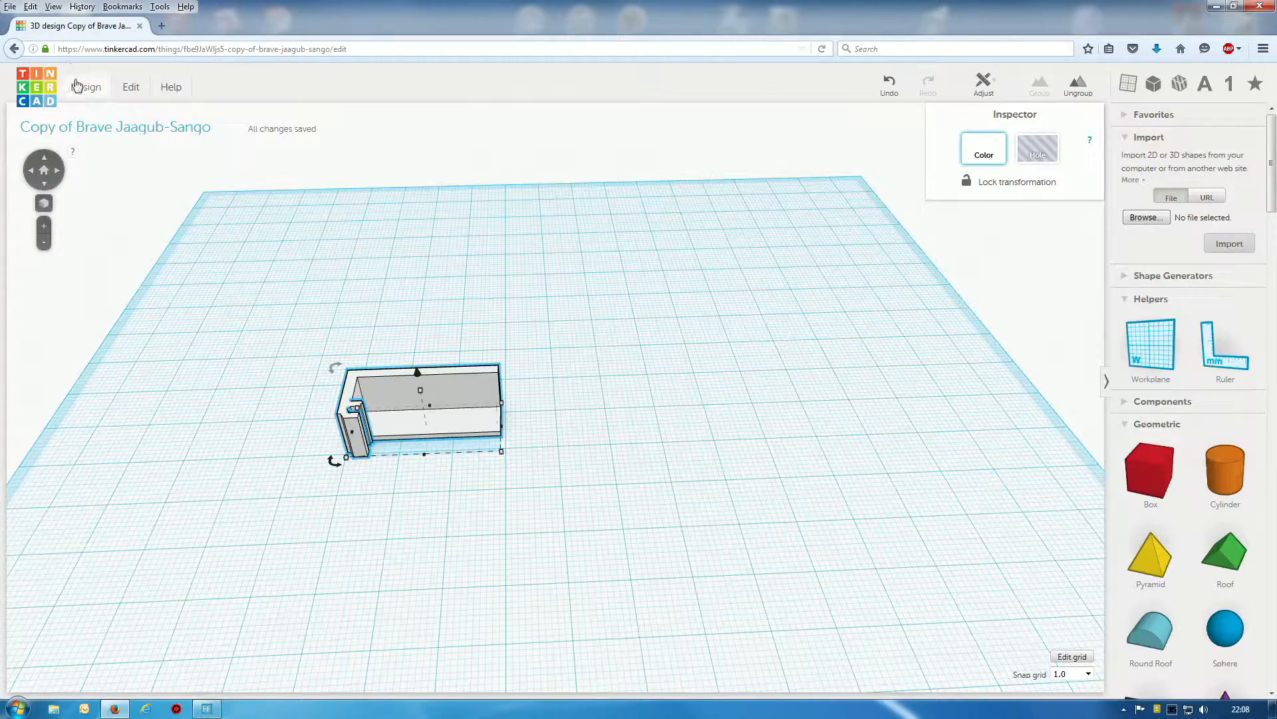
pyautogui.click(86, 88)
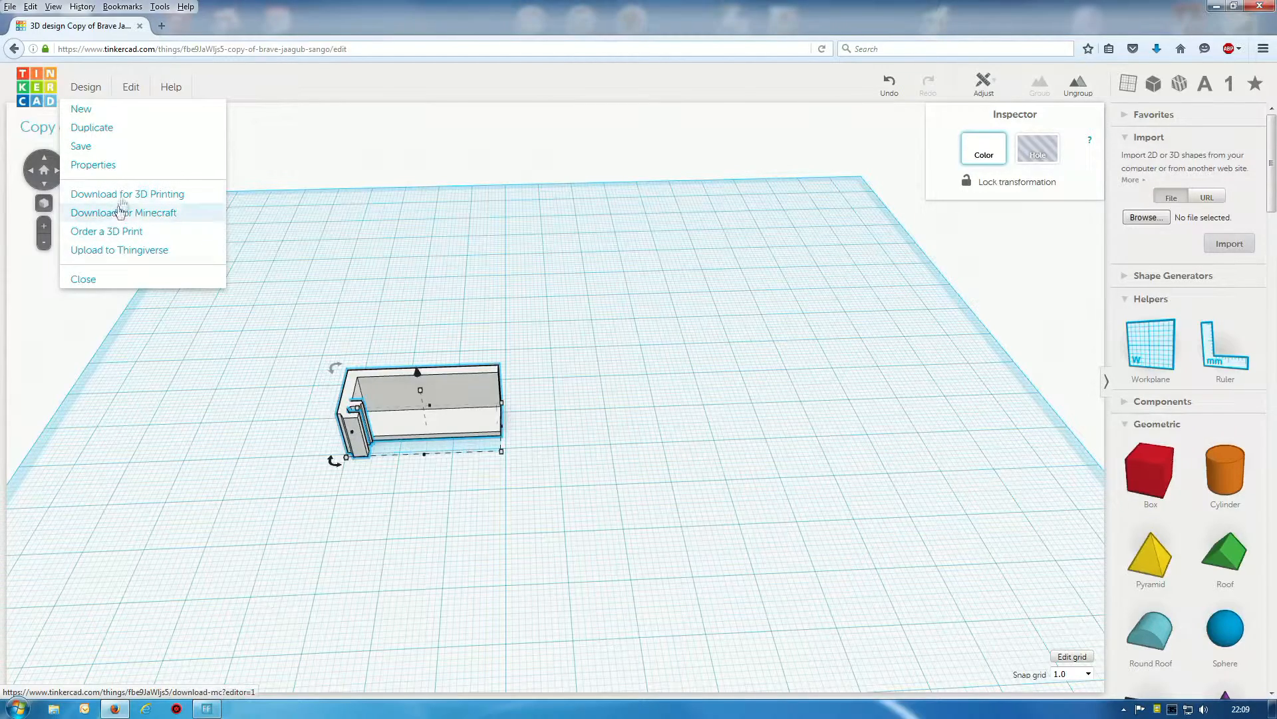
# Download the shortened piece as STL, saving over part_1.stl, and return to the design
pyautogui.click(128, 193)
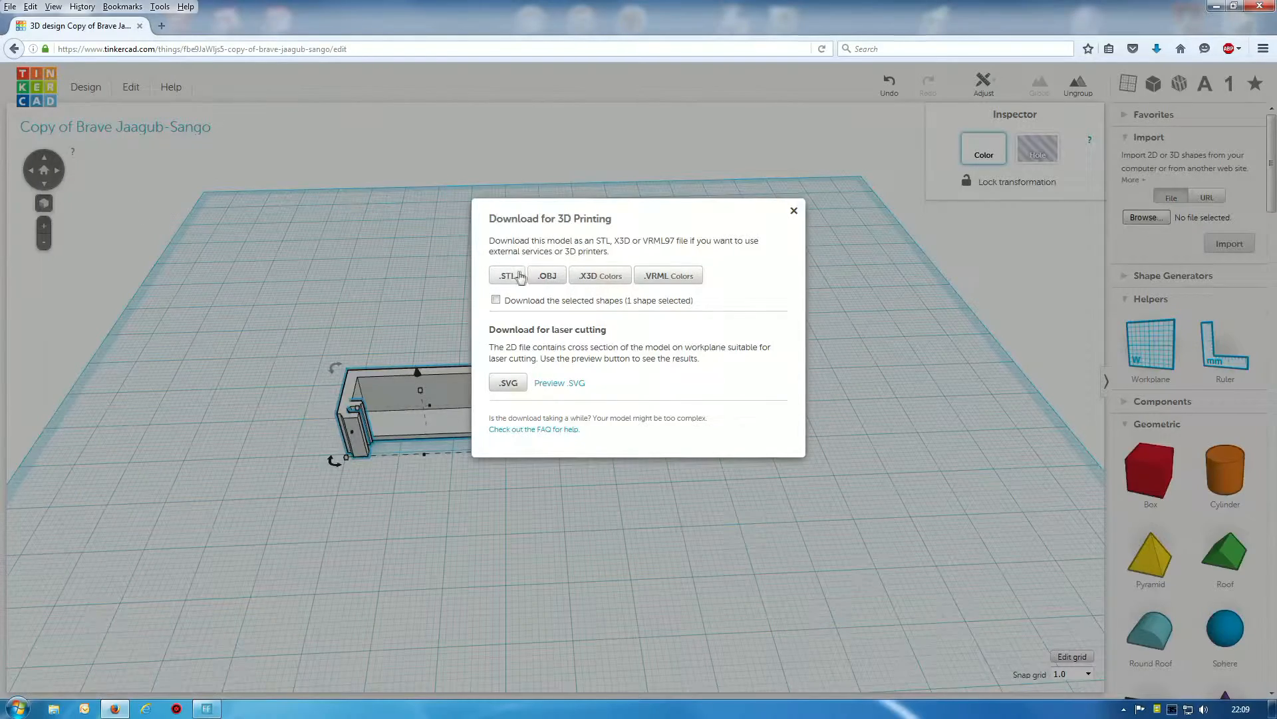
pyautogui.click(507, 274)
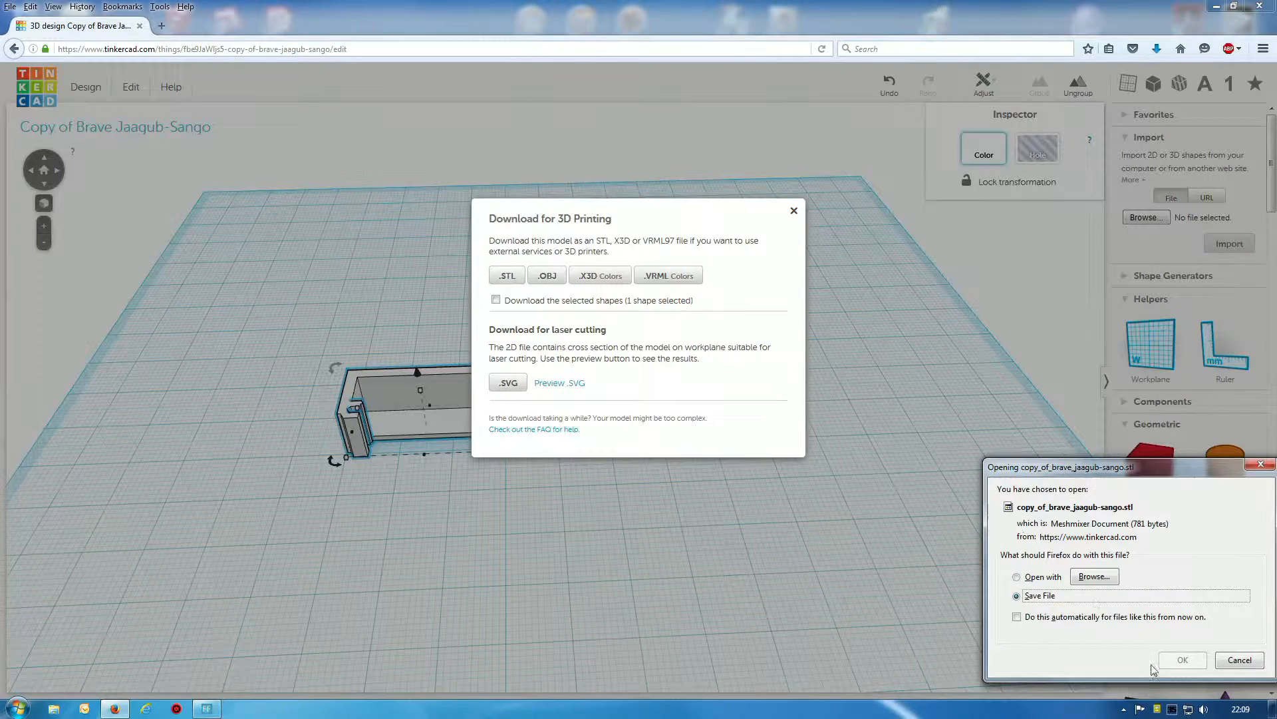
pyautogui.click(1181, 658)
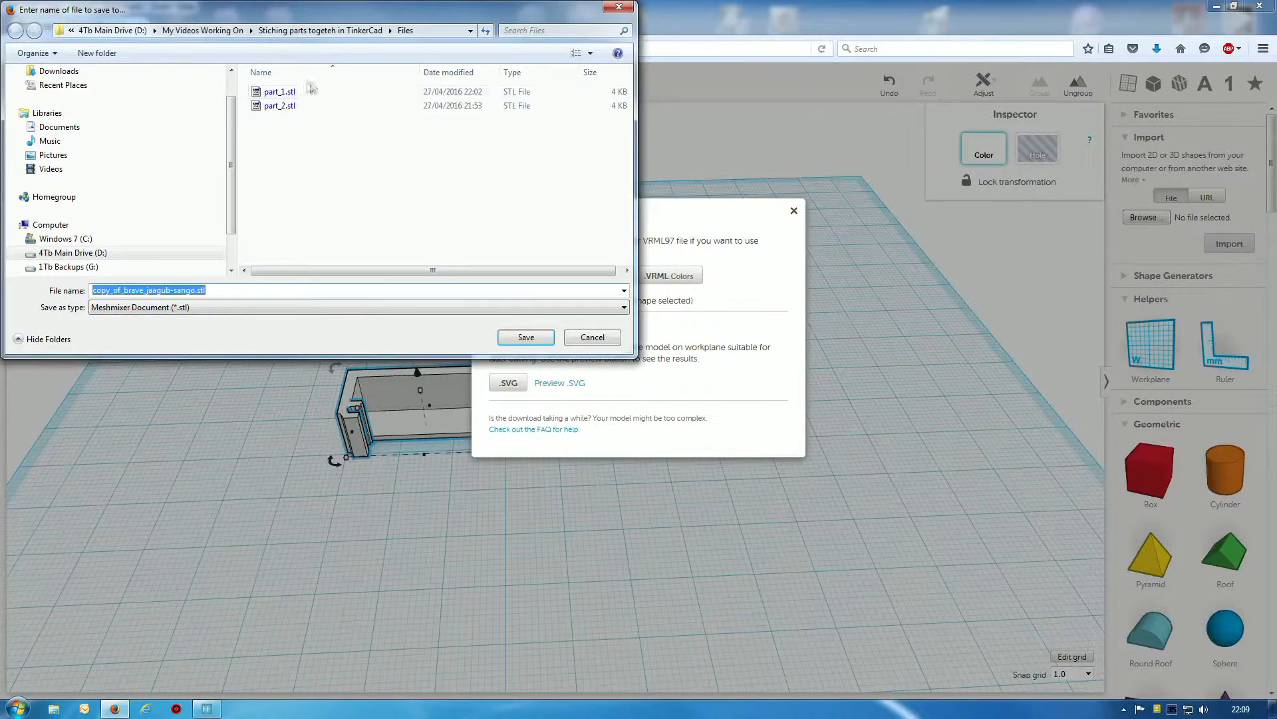
pyautogui.click(279, 92)
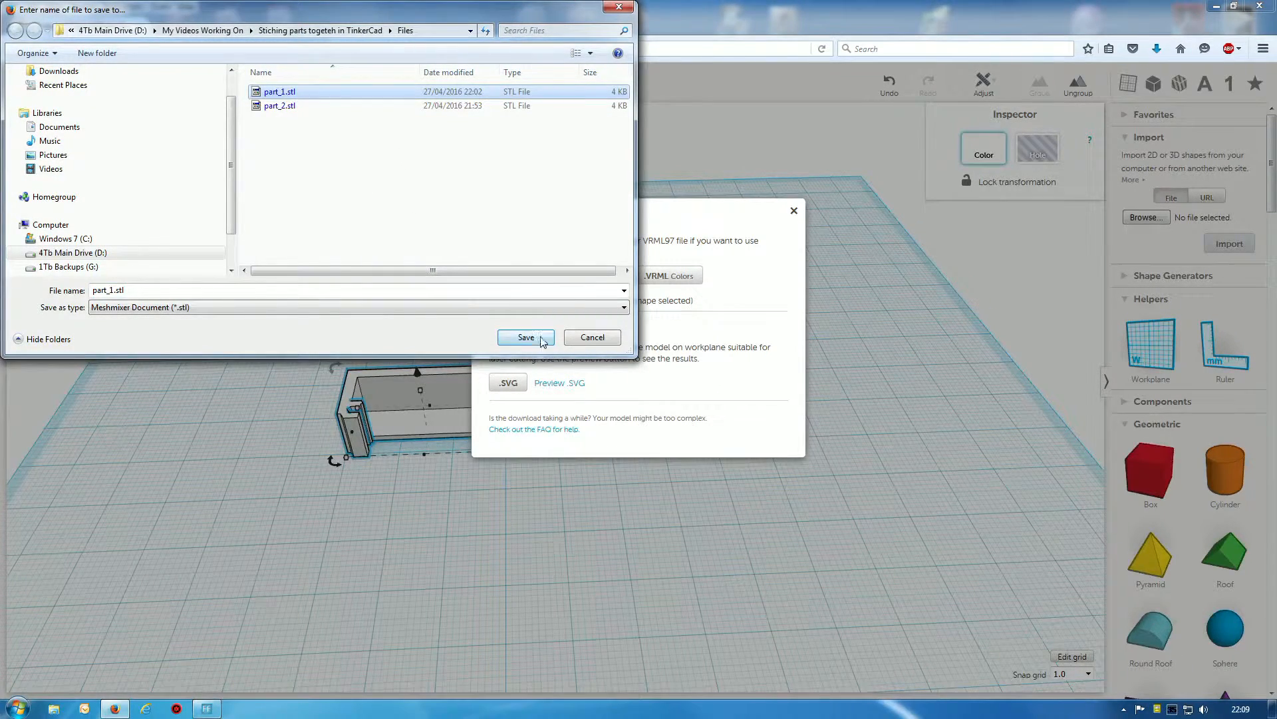
pyautogui.click(526, 337)
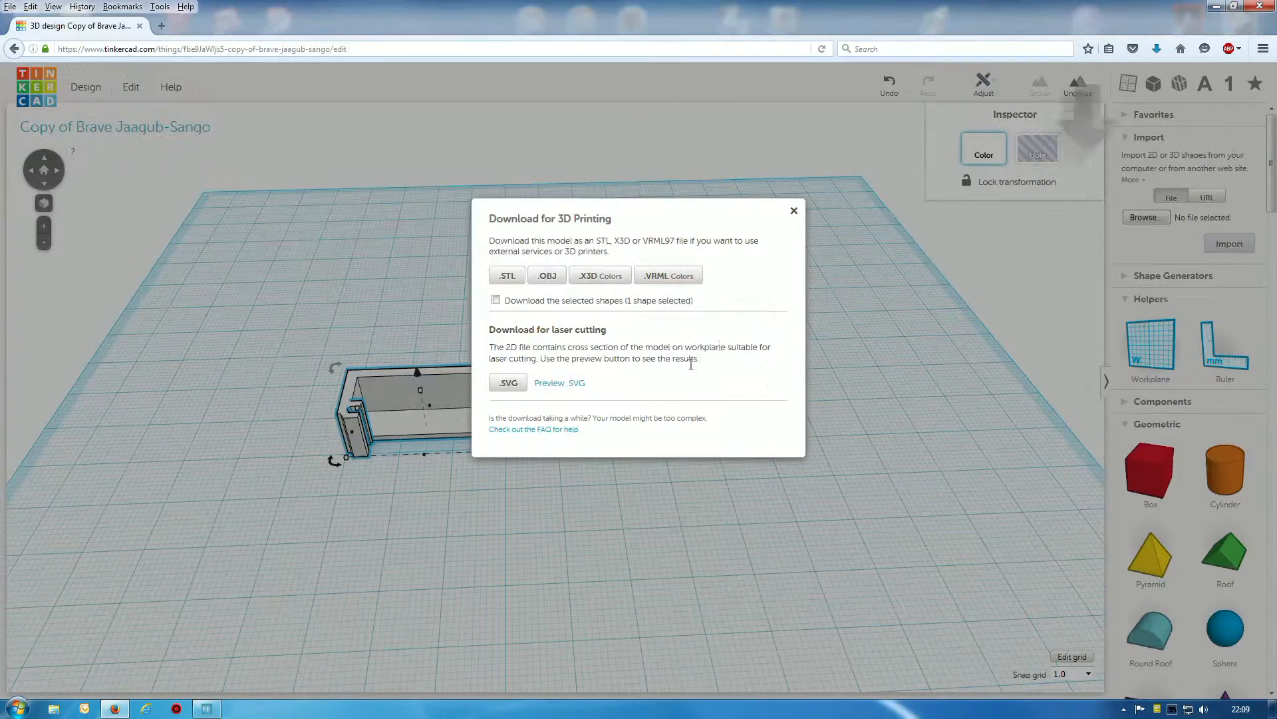
pyautogui.click(792, 212)
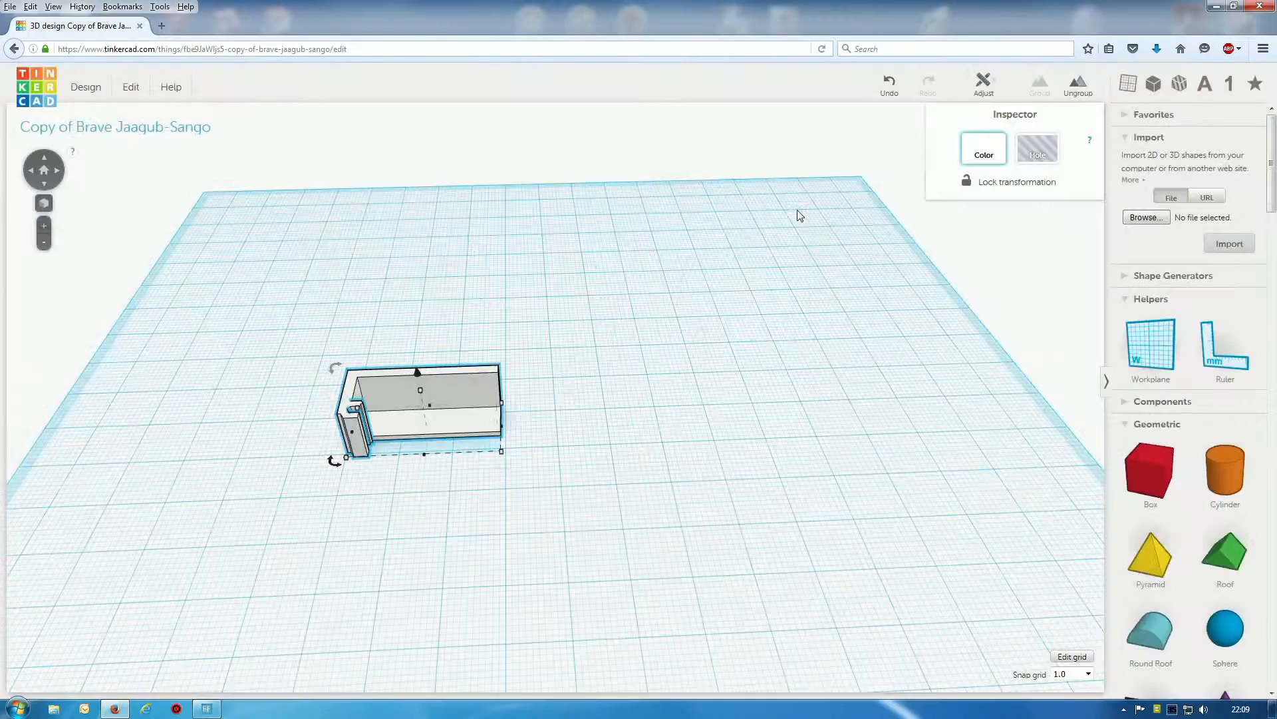
# Close the copied design and return to the All designs dashboard
pyautogui.click(85, 86)
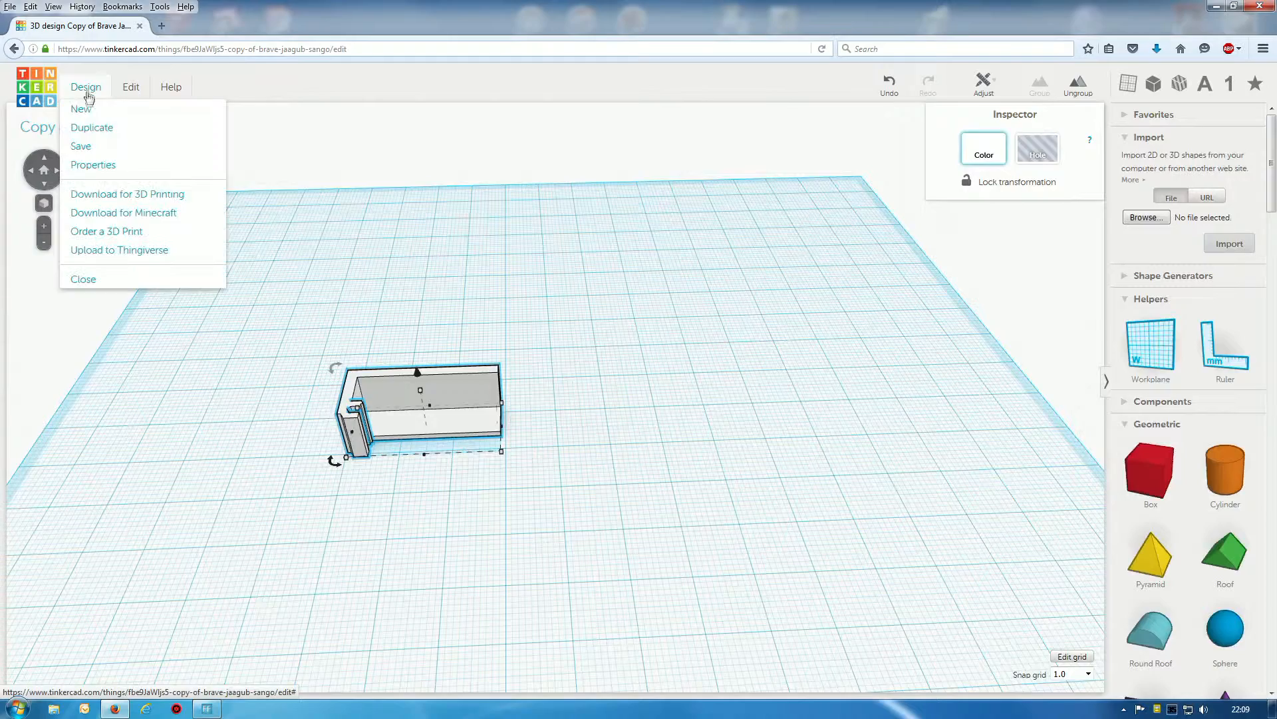
pyautogui.moveTo(82, 278)
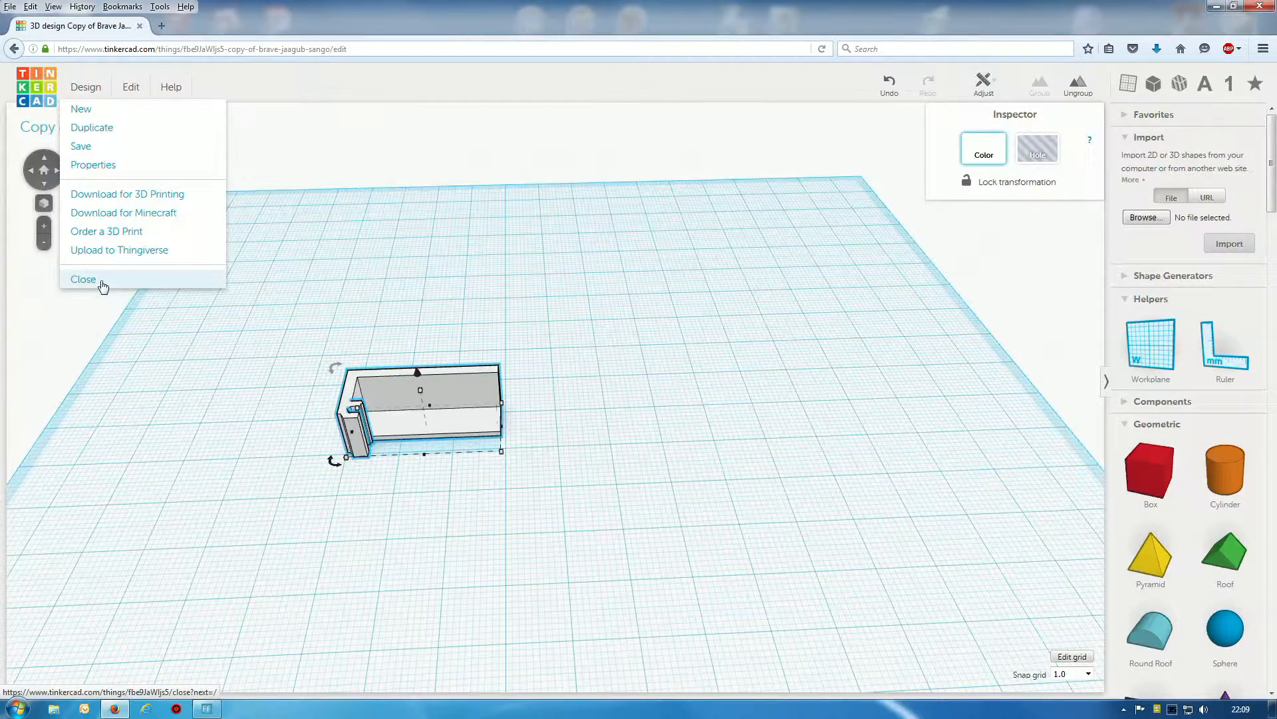
pyautogui.click(82, 278)
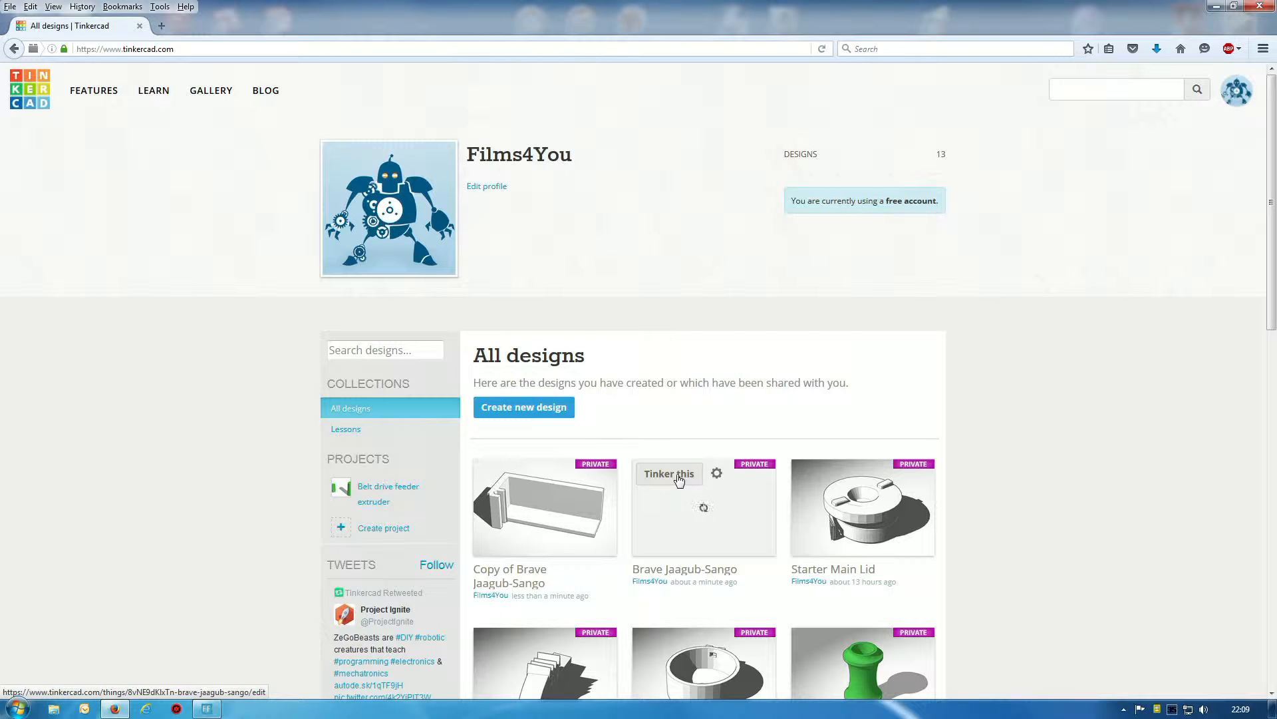
# Duplicate Brave Jaagub-Sango from its gear menu and tinker the new copy
pyautogui.click(715, 474)
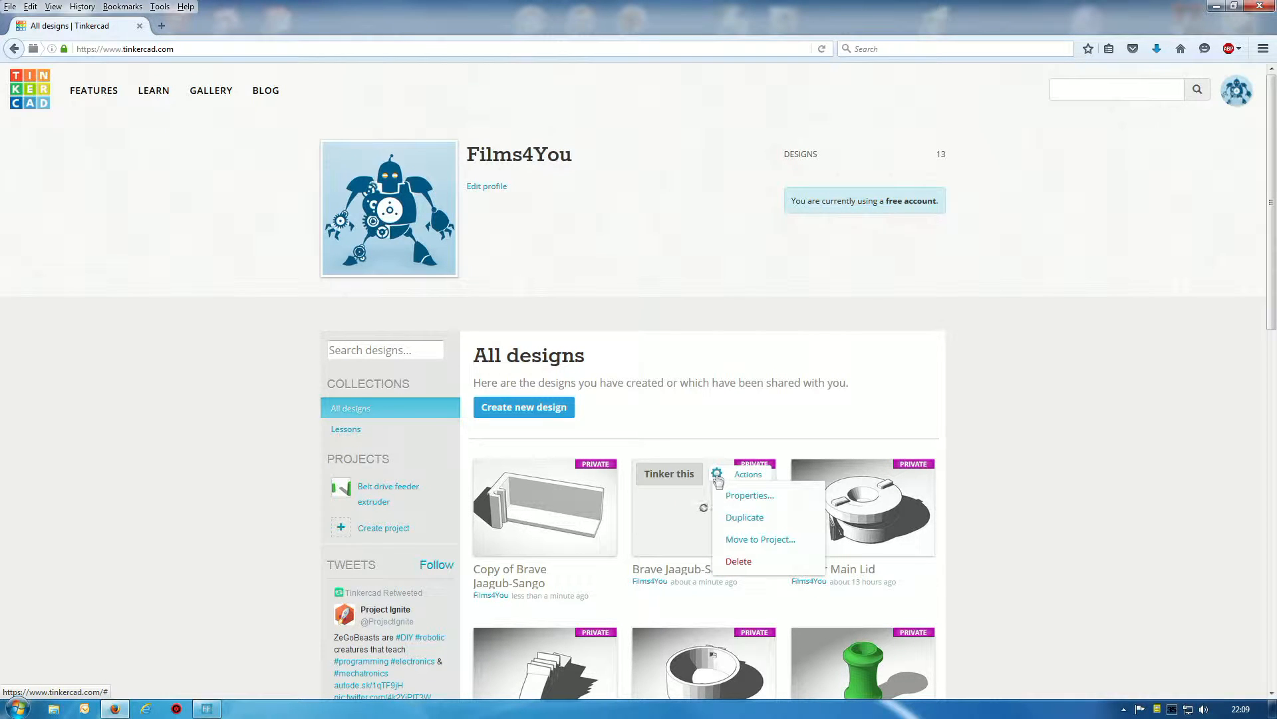
pyautogui.moveTo(744, 519)
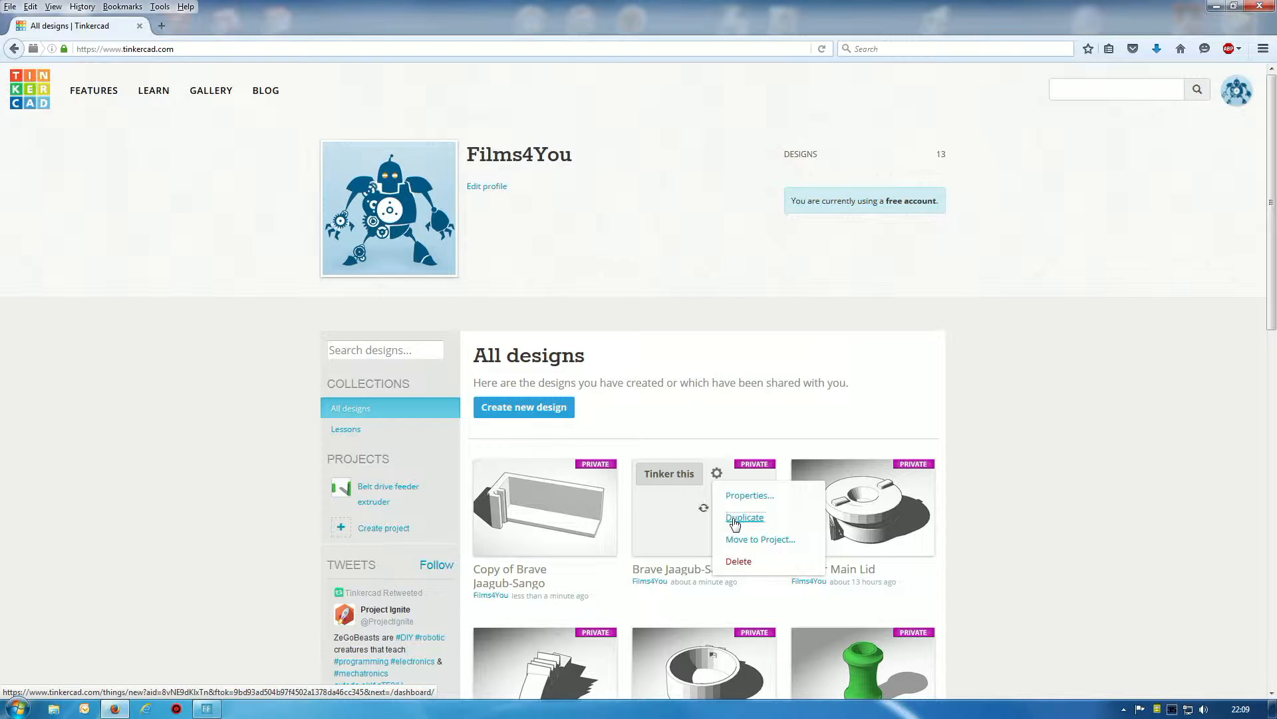
pyautogui.click(744, 516)
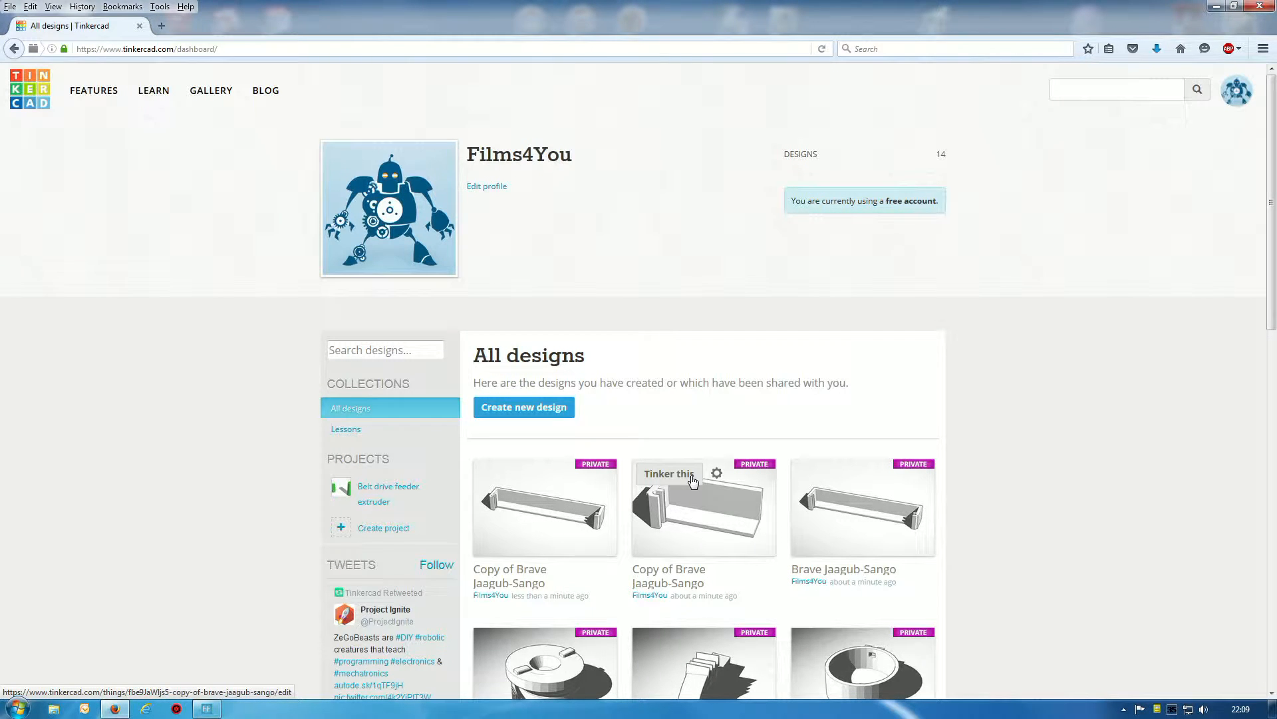
pyautogui.moveTo(520, 481)
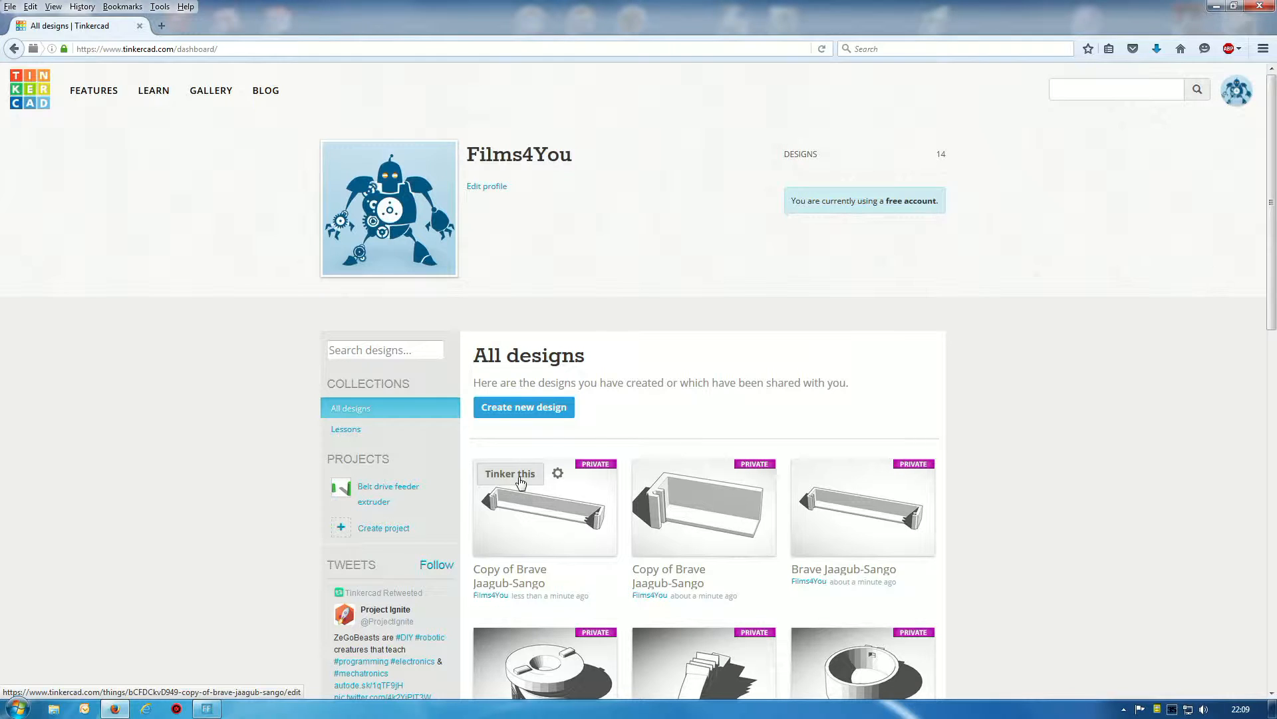
pyautogui.moveTo(829, 518)
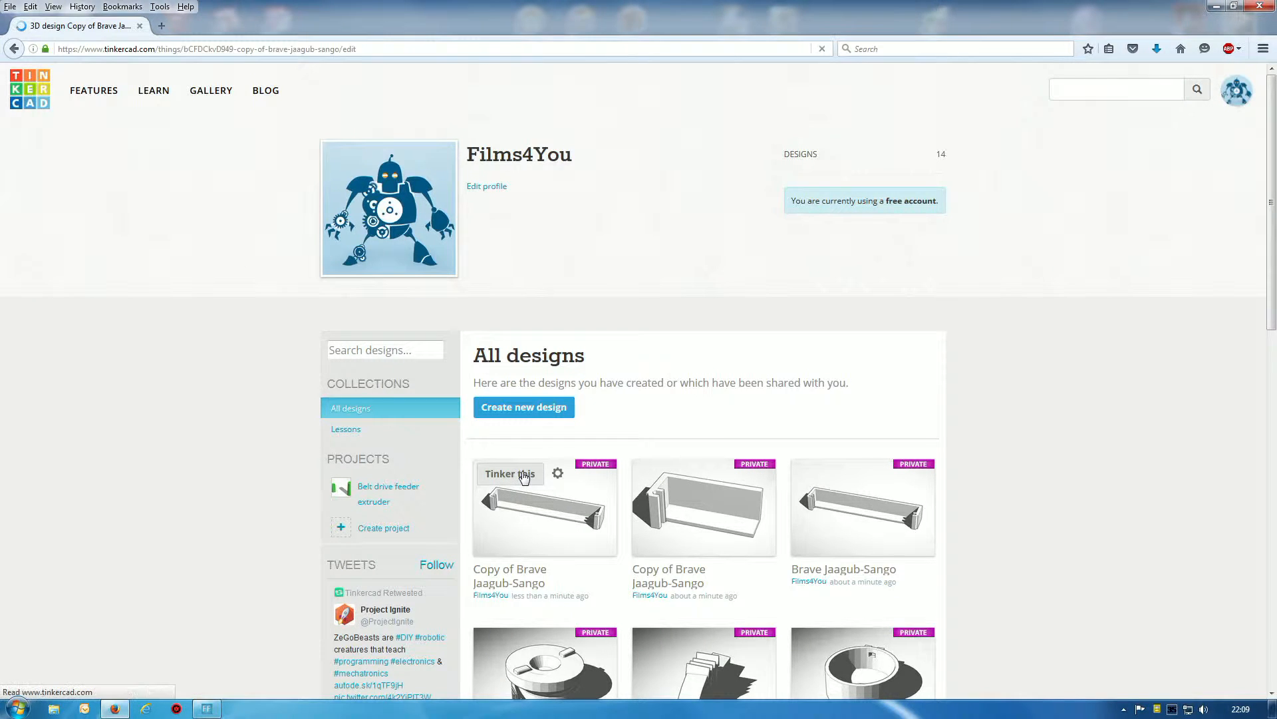
pyautogui.click(508, 474)
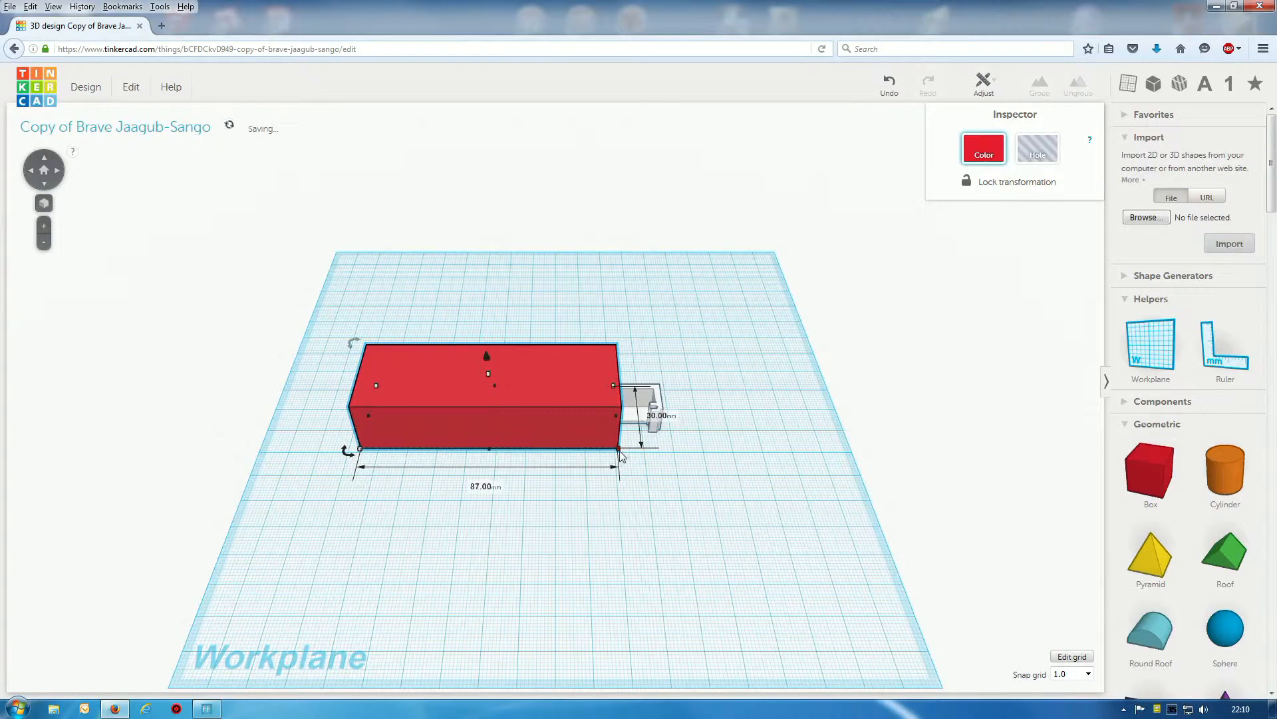
# Make the red box a hole and group it with the tray, leaving the short end section
pyautogui.click(1037, 149)
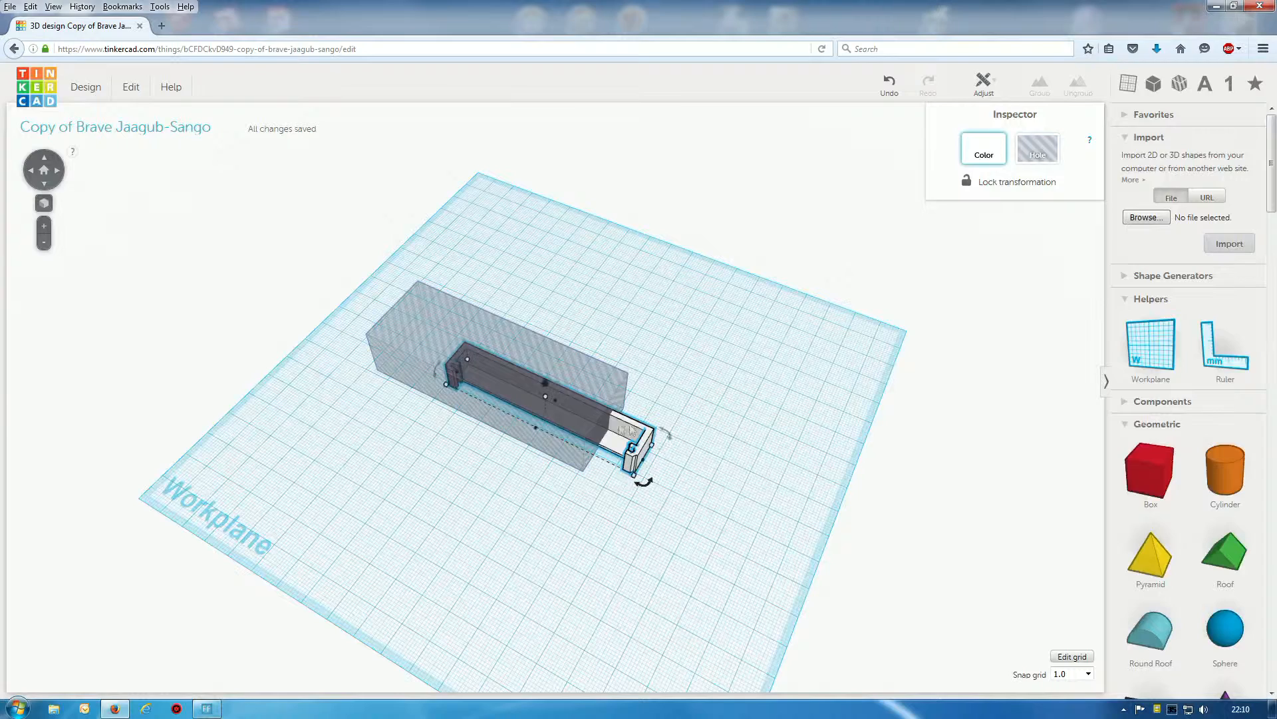
pyautogui.click(1037, 147)
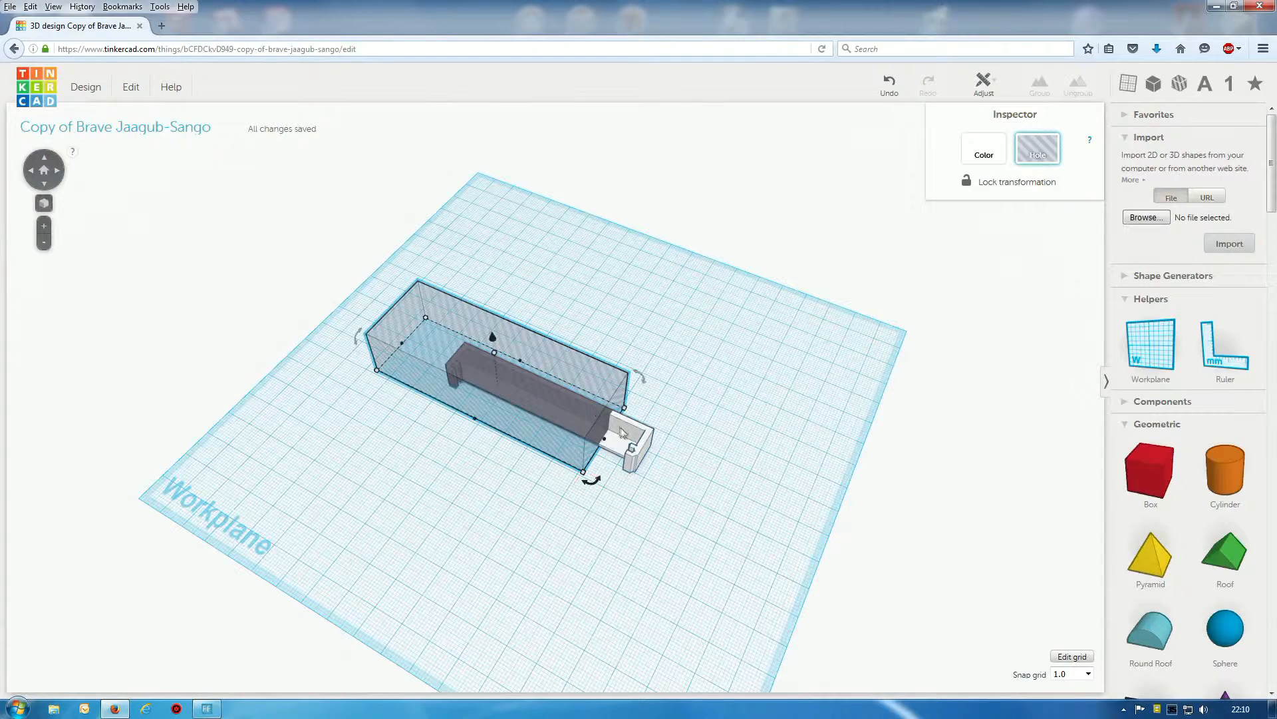
pyautogui.click(1040, 81)
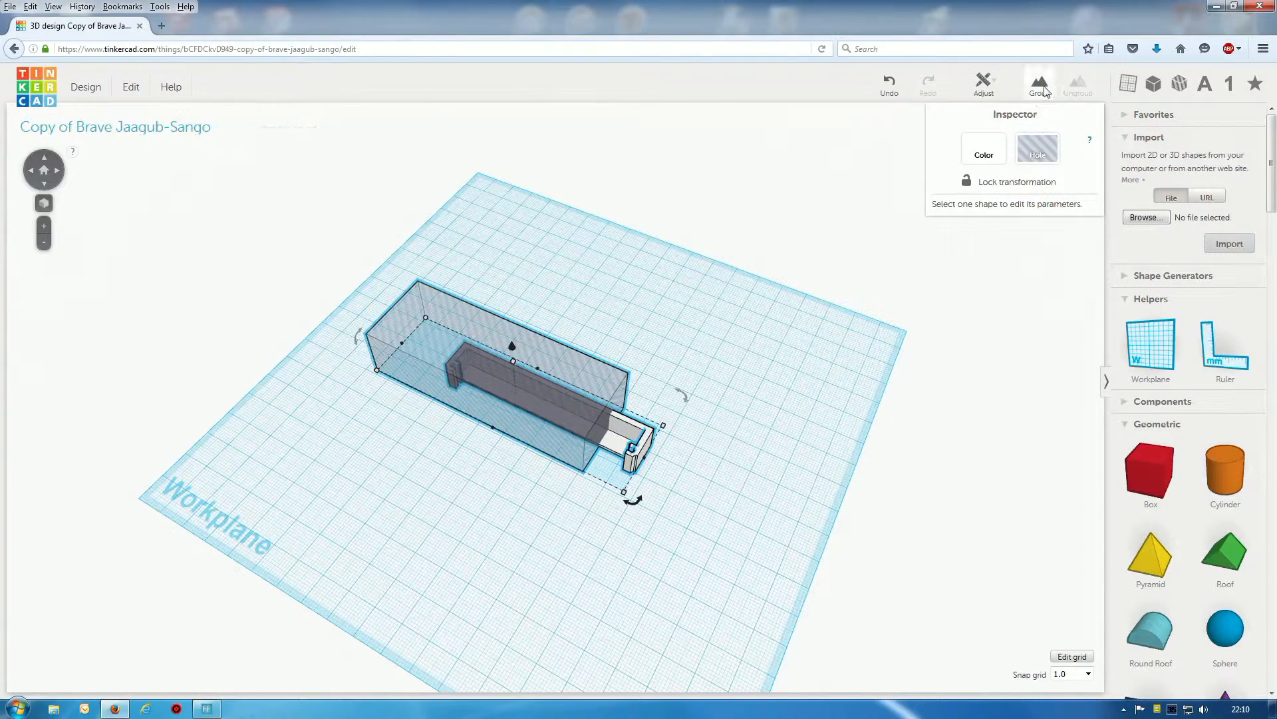
pyautogui.click(1039, 81)
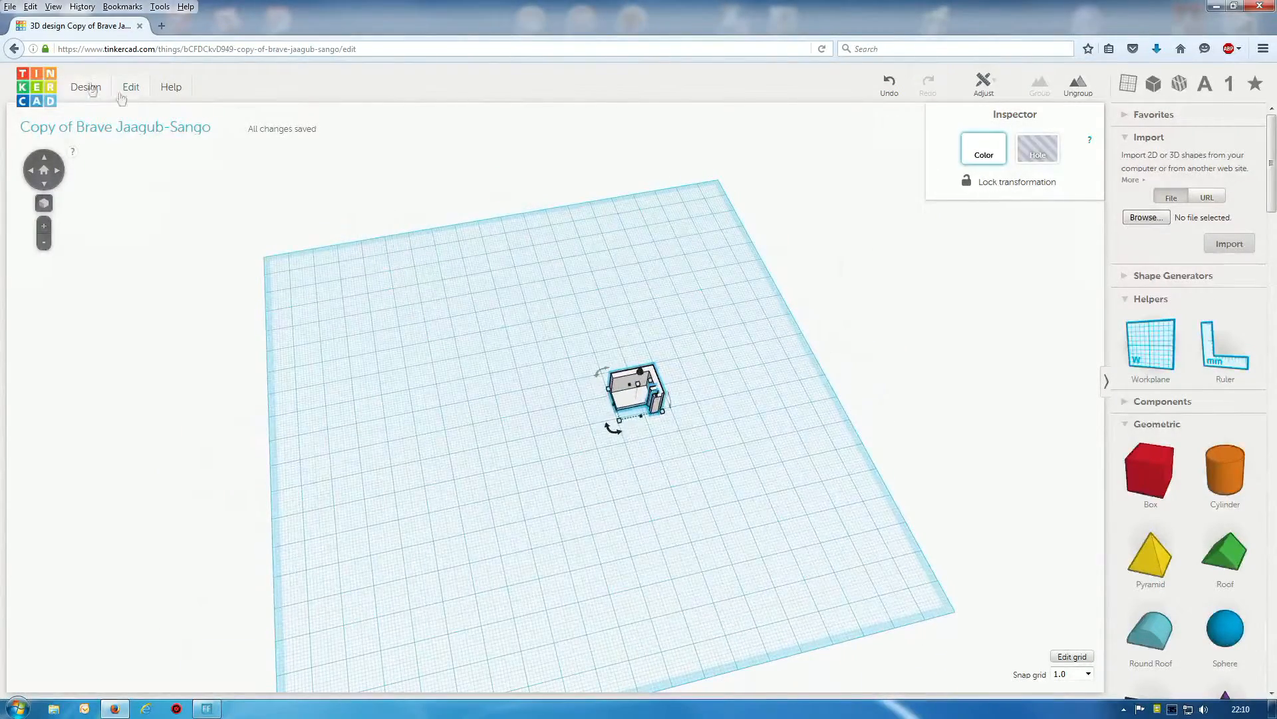
# Download the short end section as STL, replacing part_2.stl, and return to the design
pyautogui.click(86, 88)
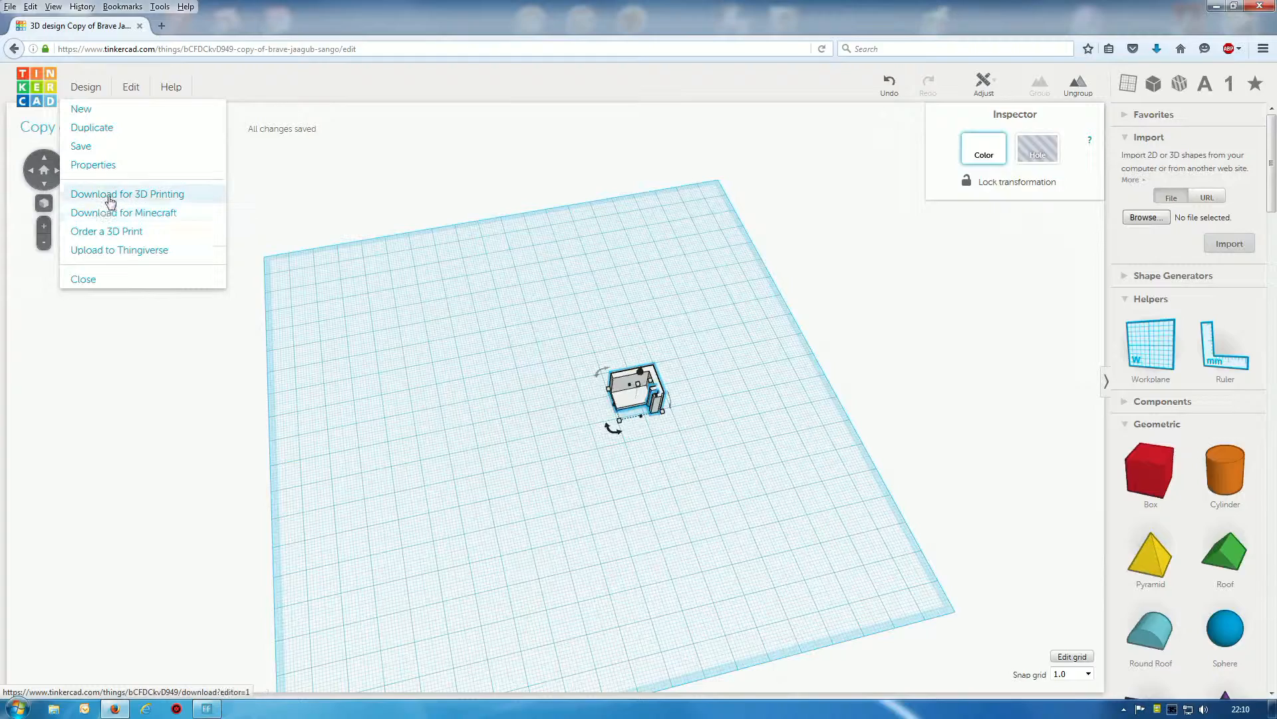
pyautogui.click(128, 194)
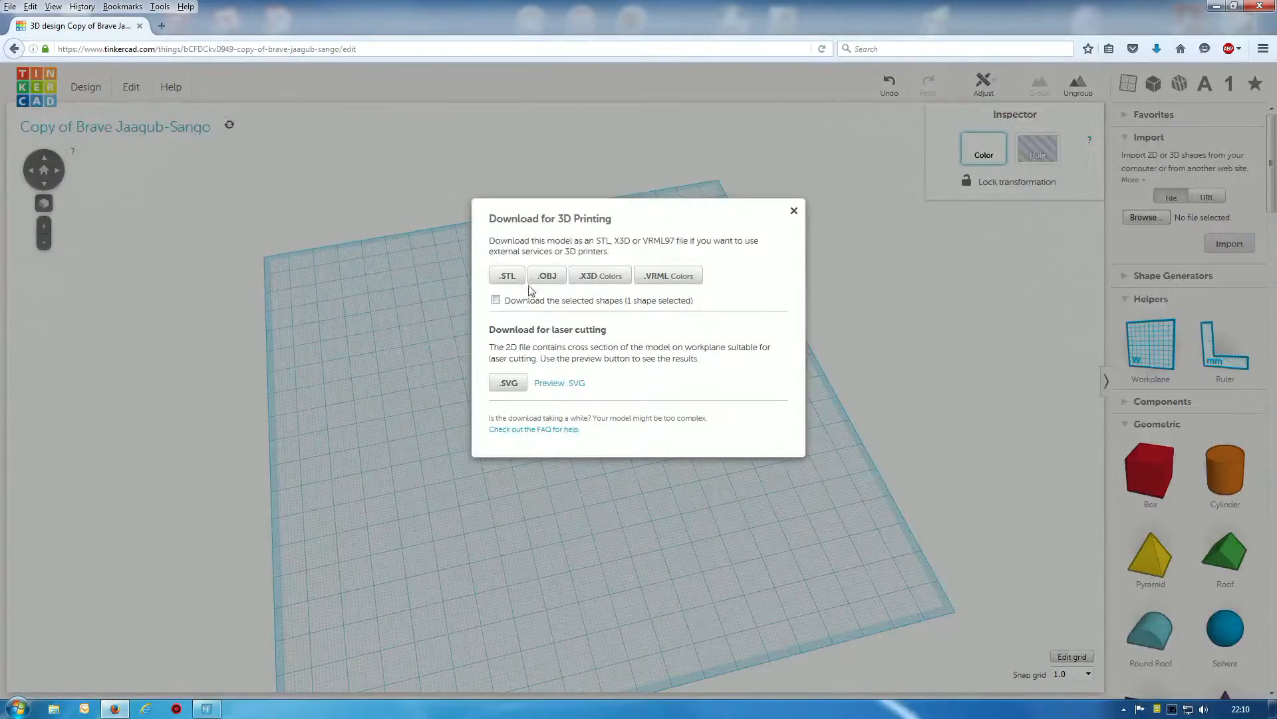
pyautogui.click(506, 274)
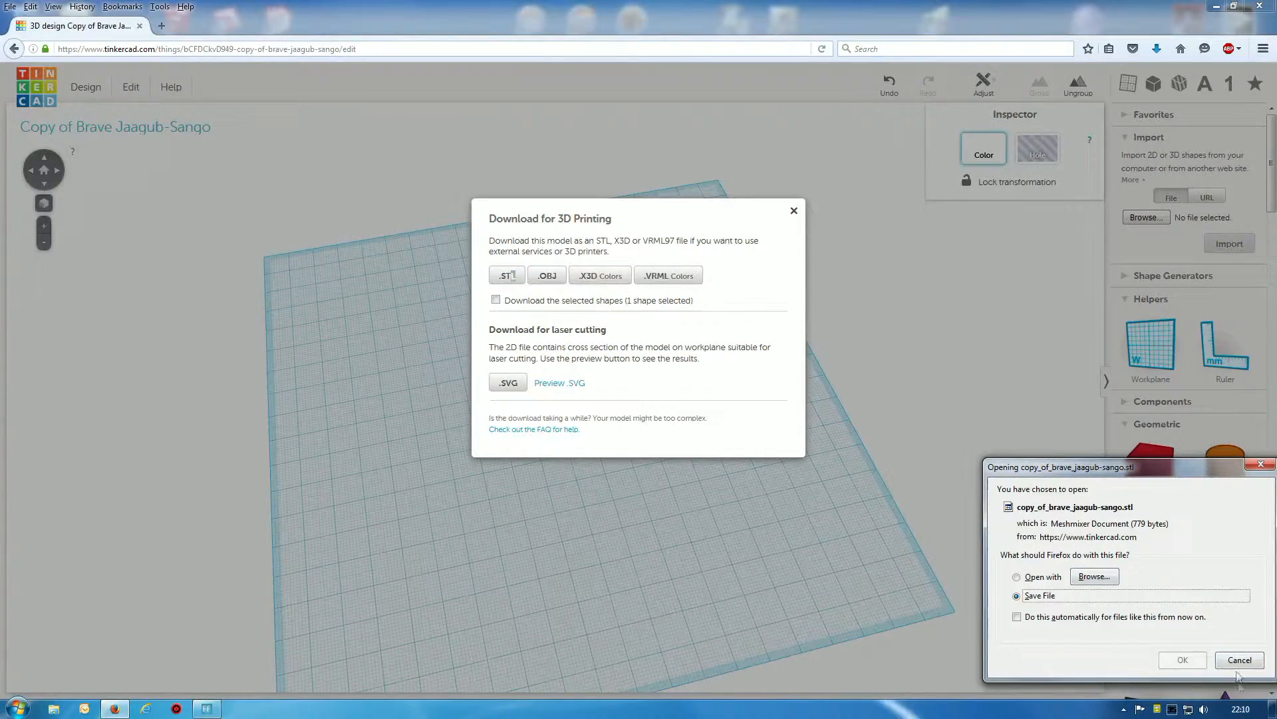
pyautogui.click(1181, 659)
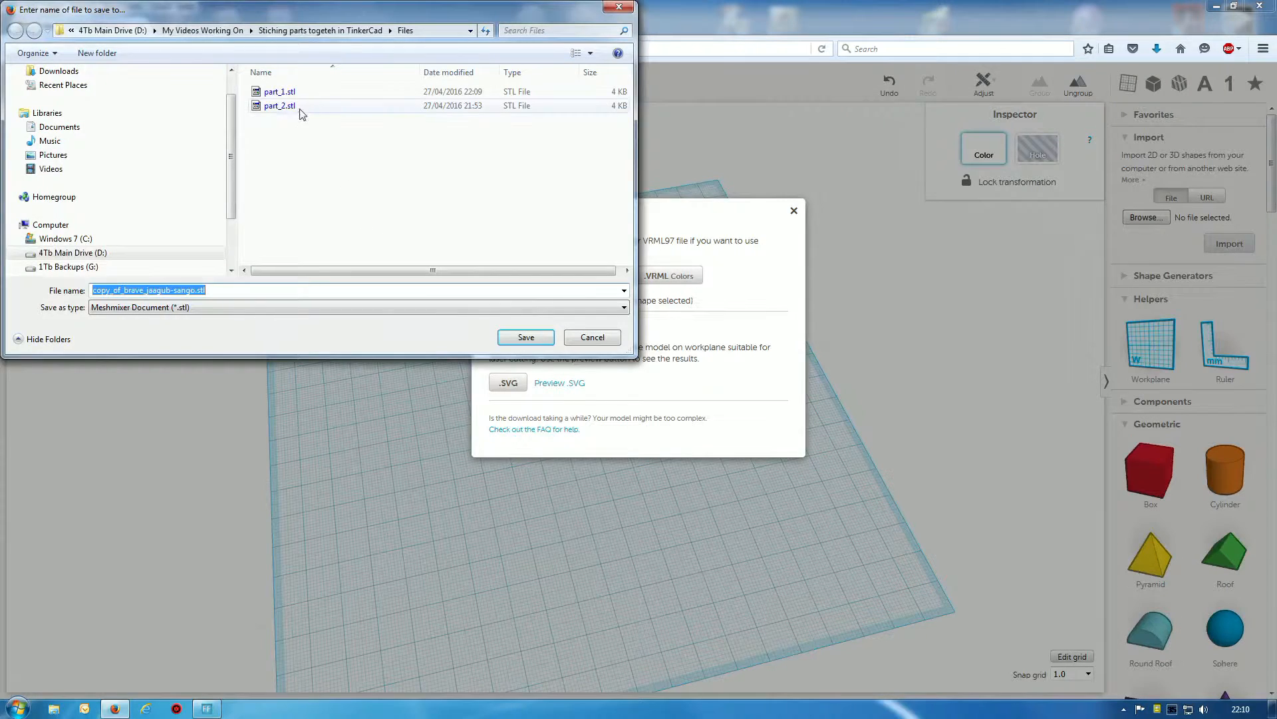
pyautogui.click(526, 336)
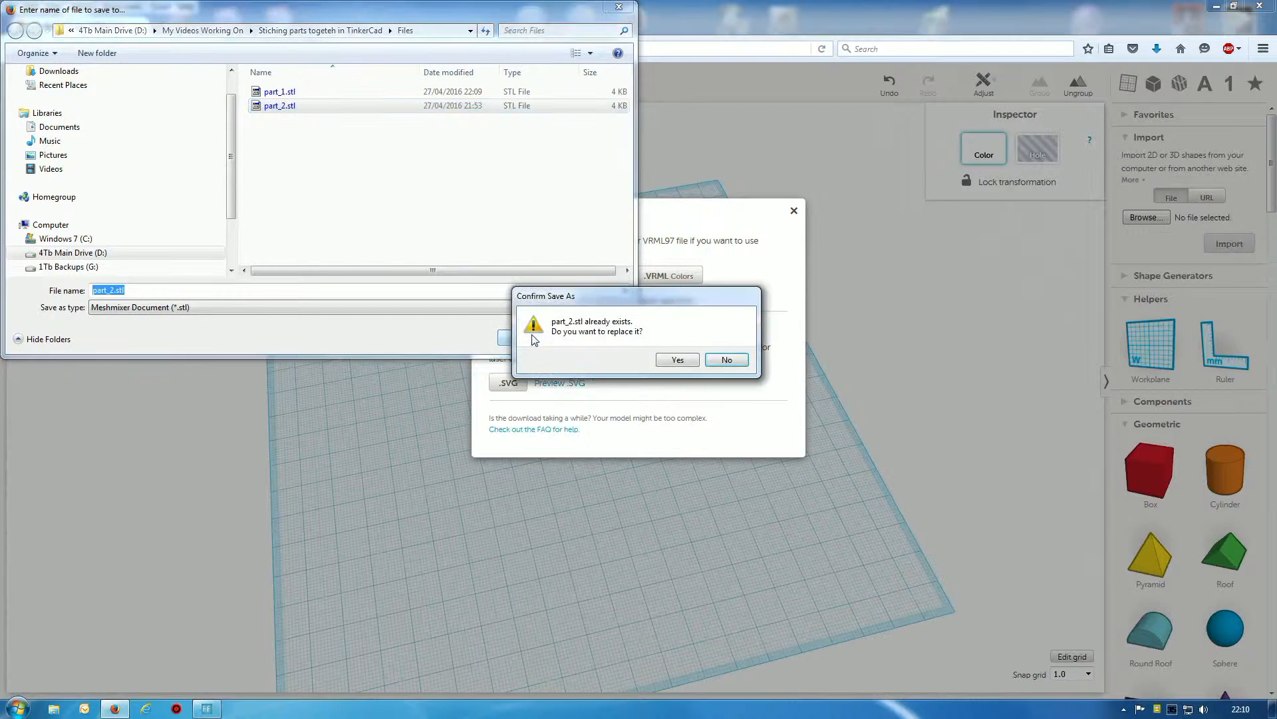
pyautogui.click(677, 360)
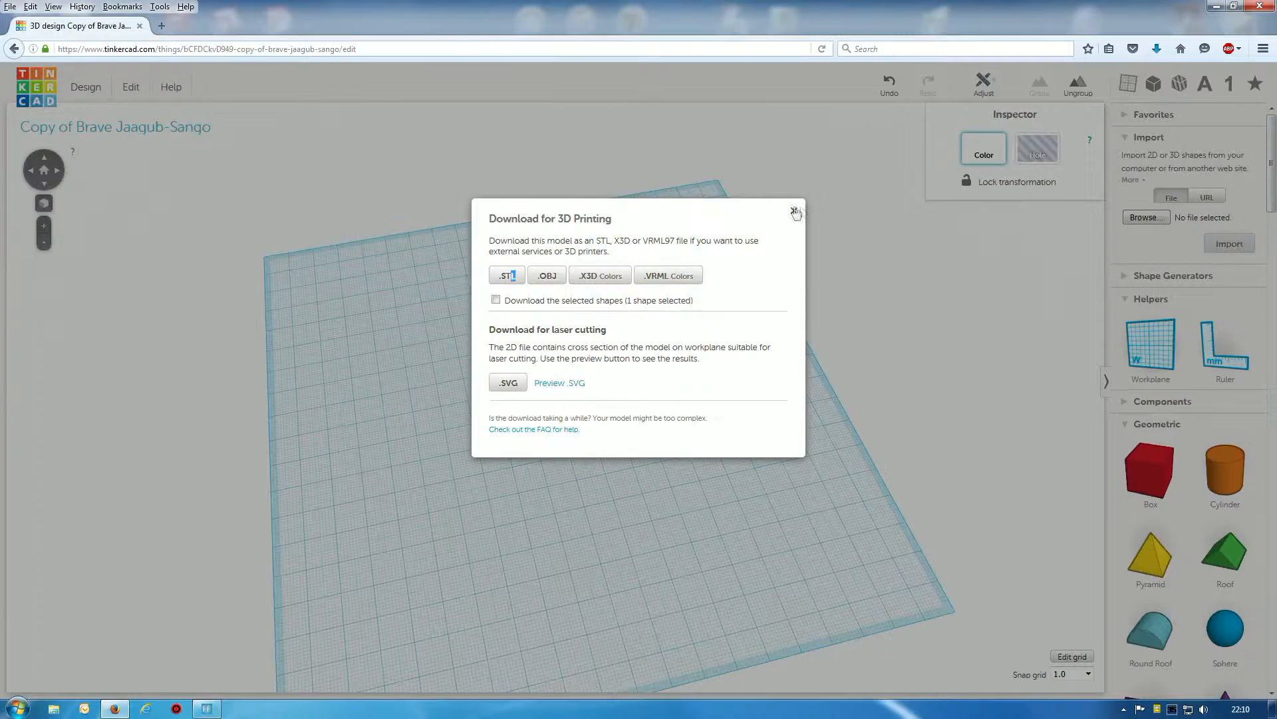
pyautogui.click(795, 212)
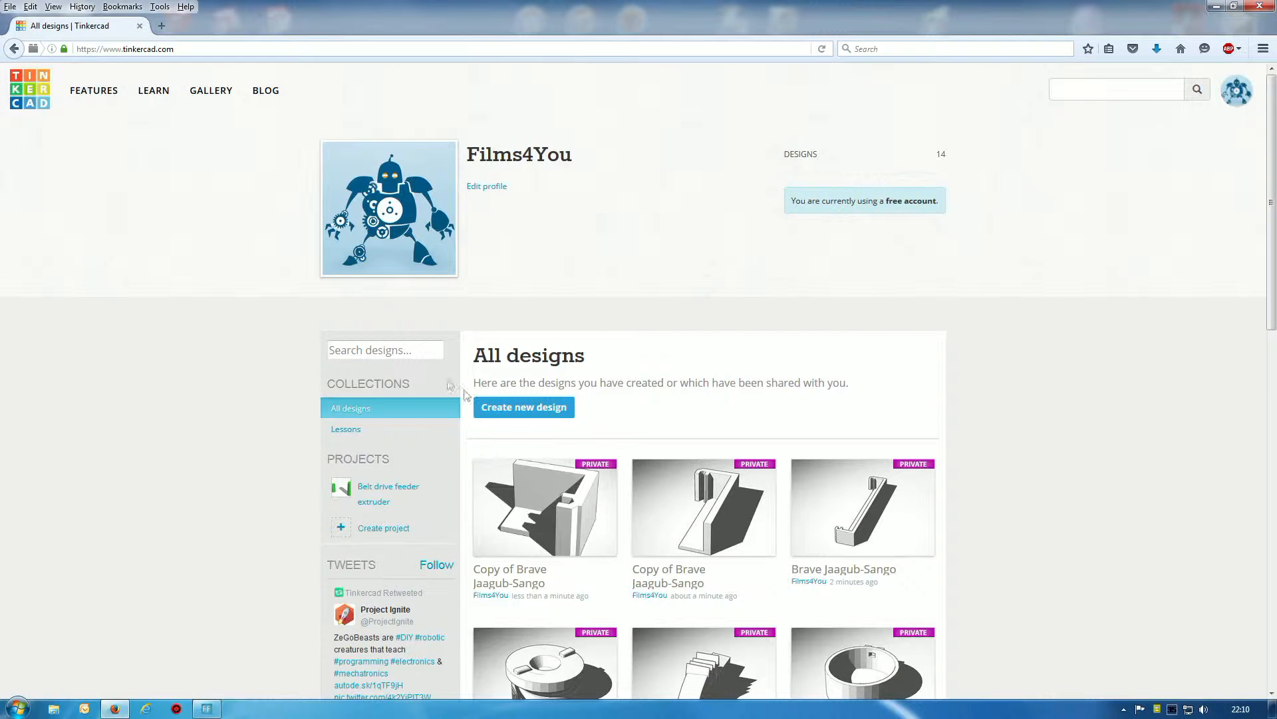
# Create a new empty design and import part_1.stl onto the workplane
pyautogui.click(524, 408)
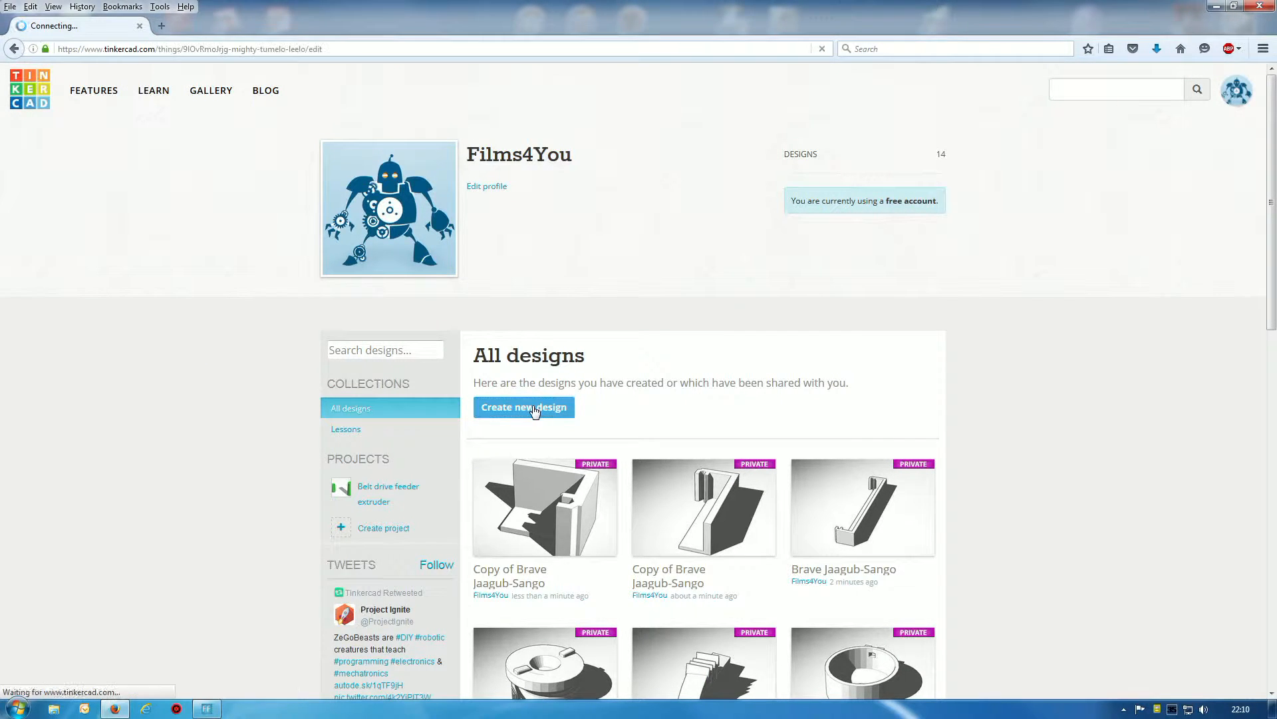
pyautogui.click(525, 407)
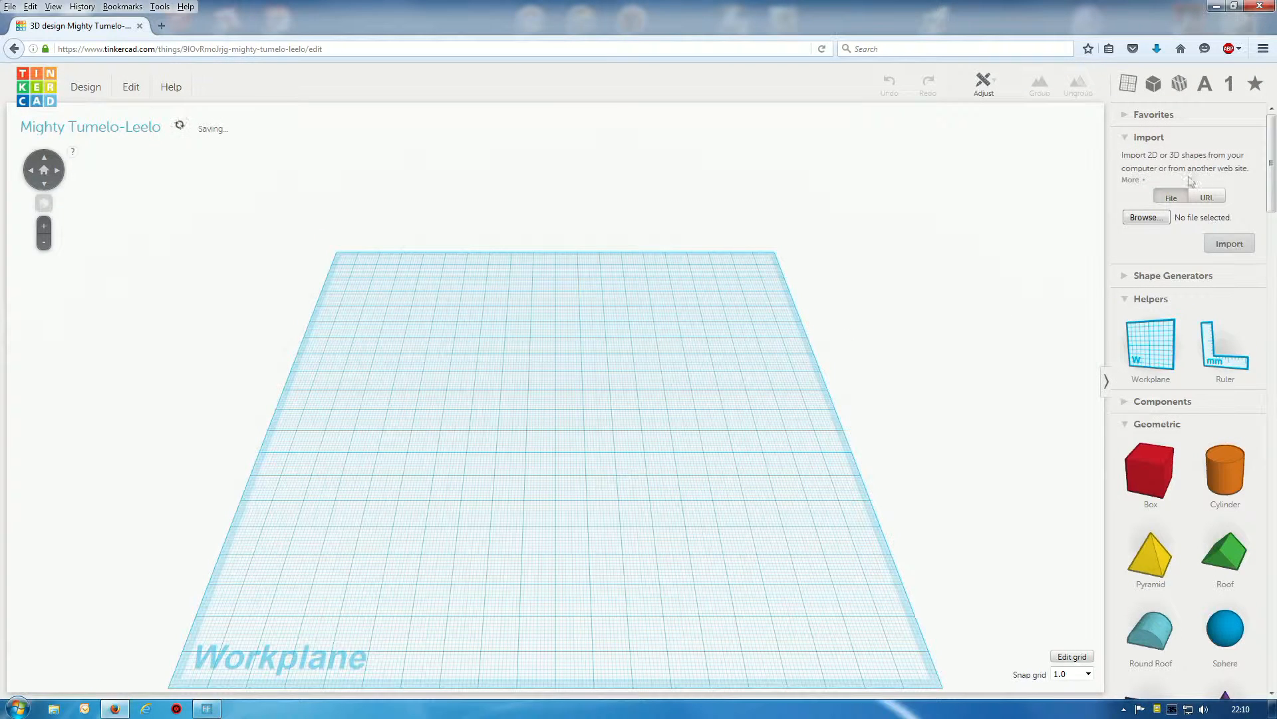
pyautogui.click(1145, 217)
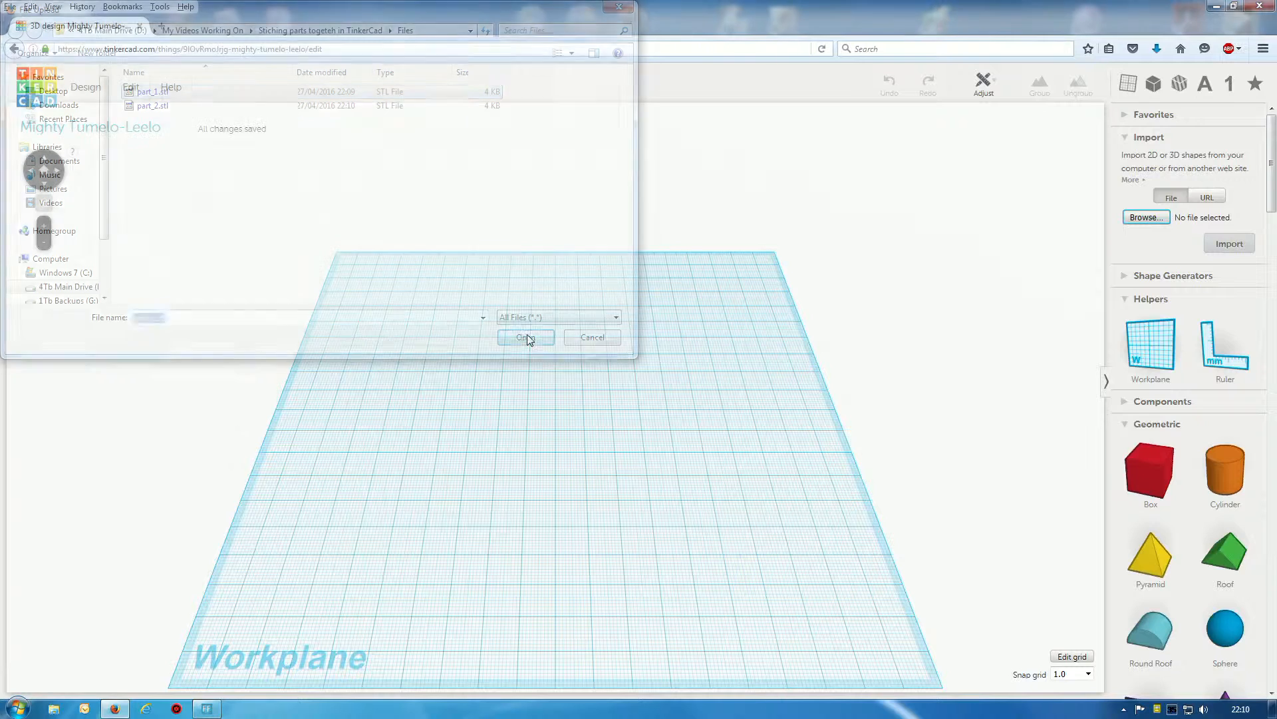
pyautogui.click(526, 337)
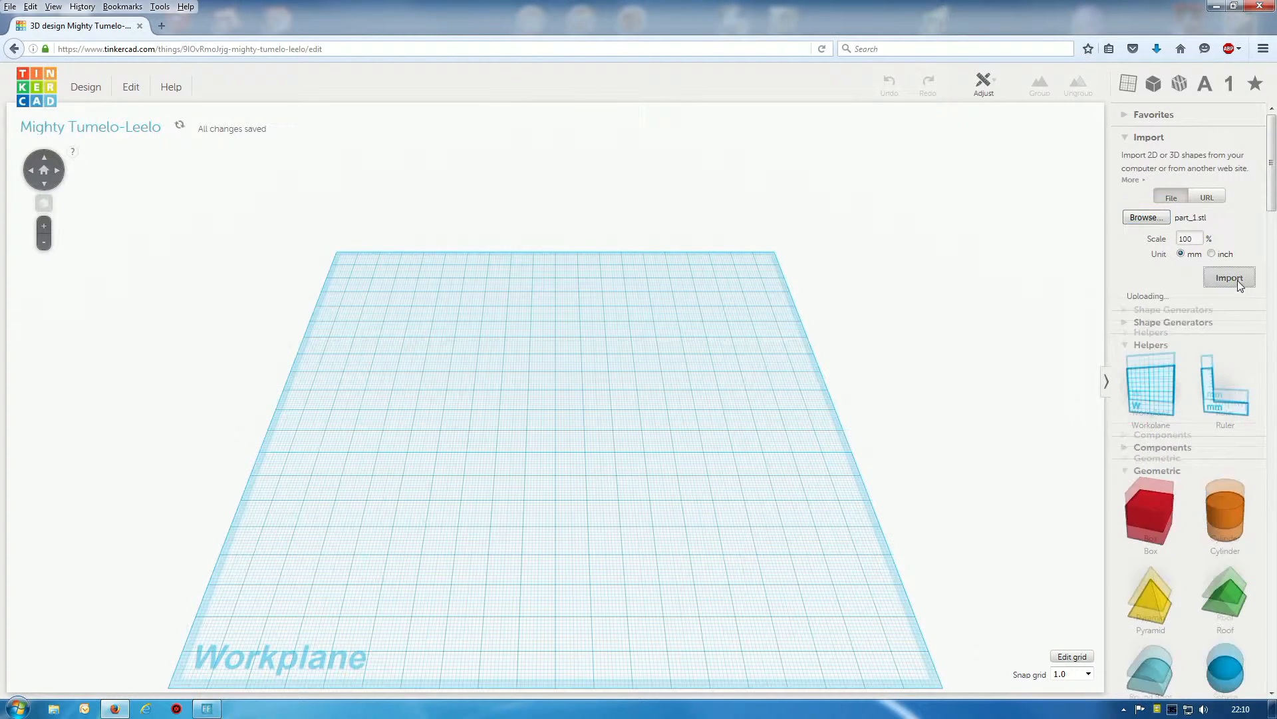
pyautogui.click(1229, 277)
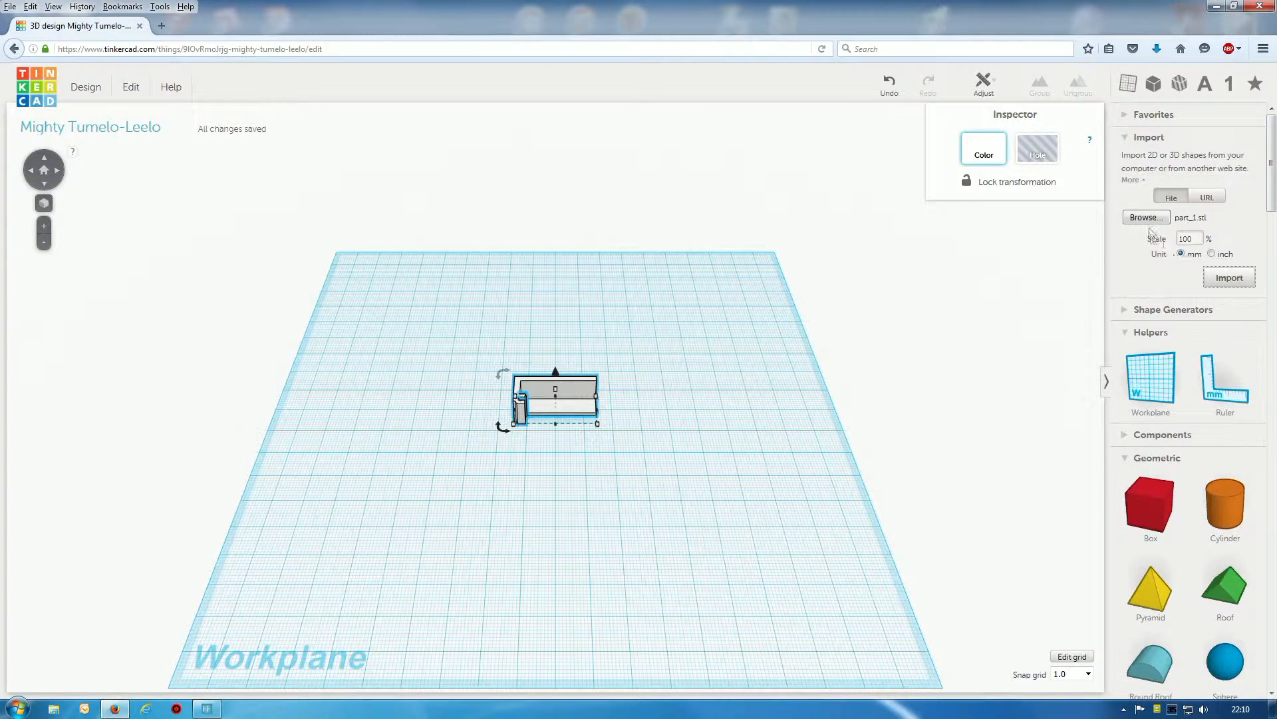
# Import part_2.stl beside it so the two halves form one longer tray
pyautogui.click(1144, 217)
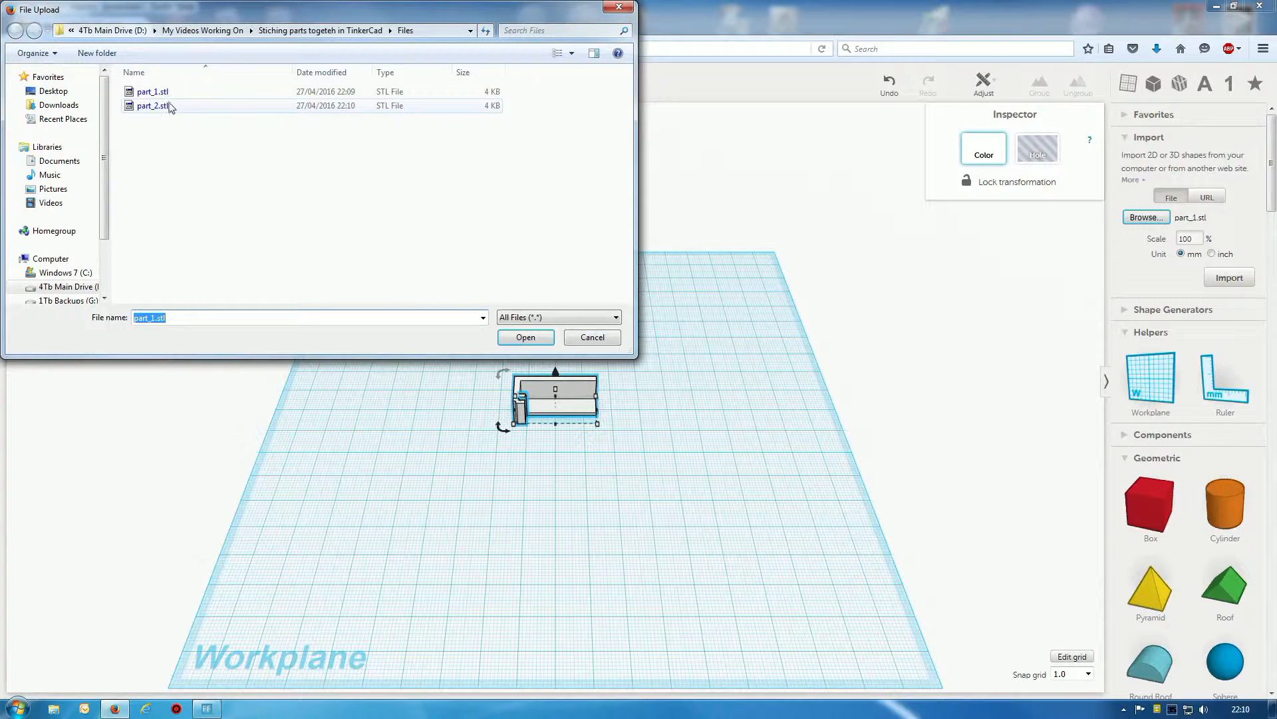
pyautogui.click(525, 337)
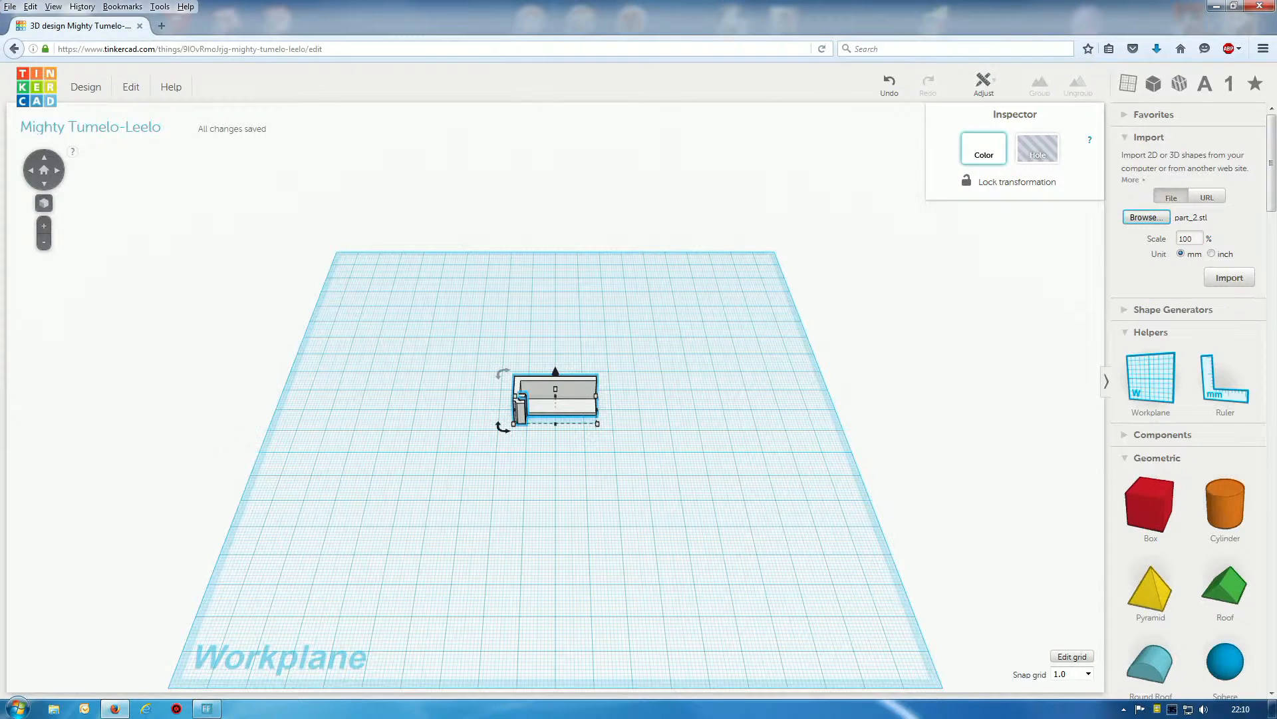
pyautogui.click(1228, 277)
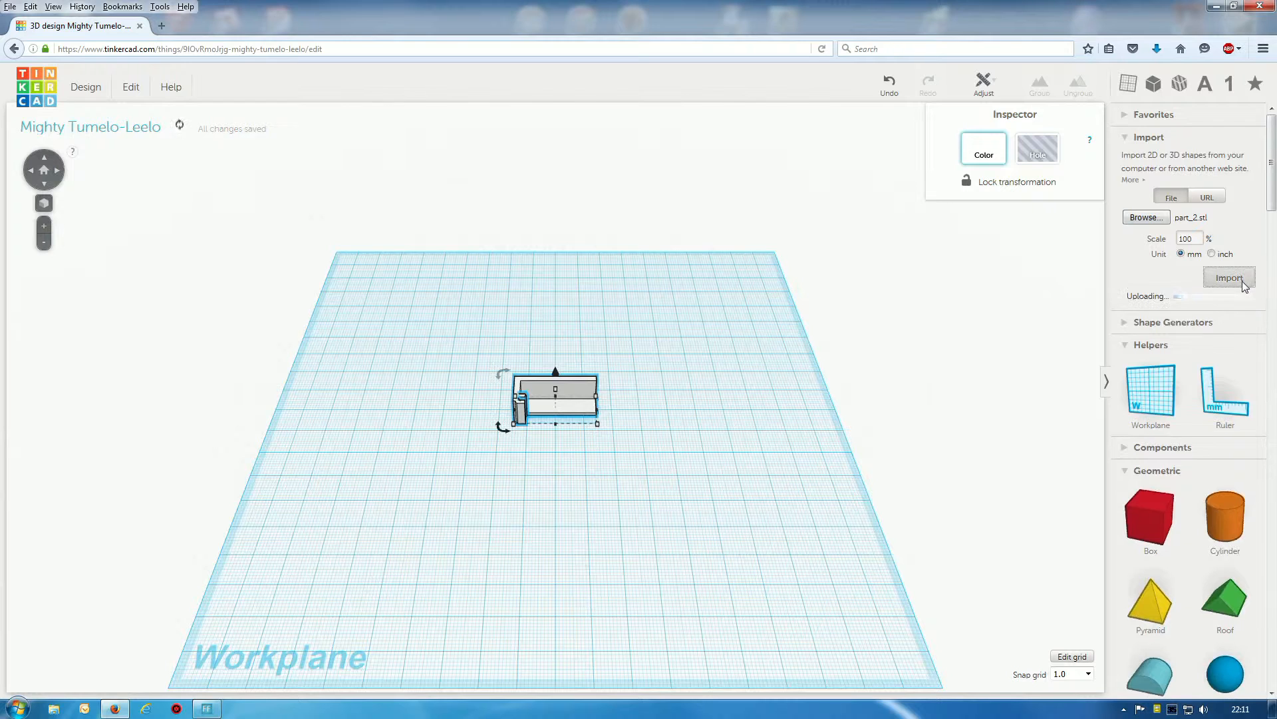
pyautogui.click(1229, 277)
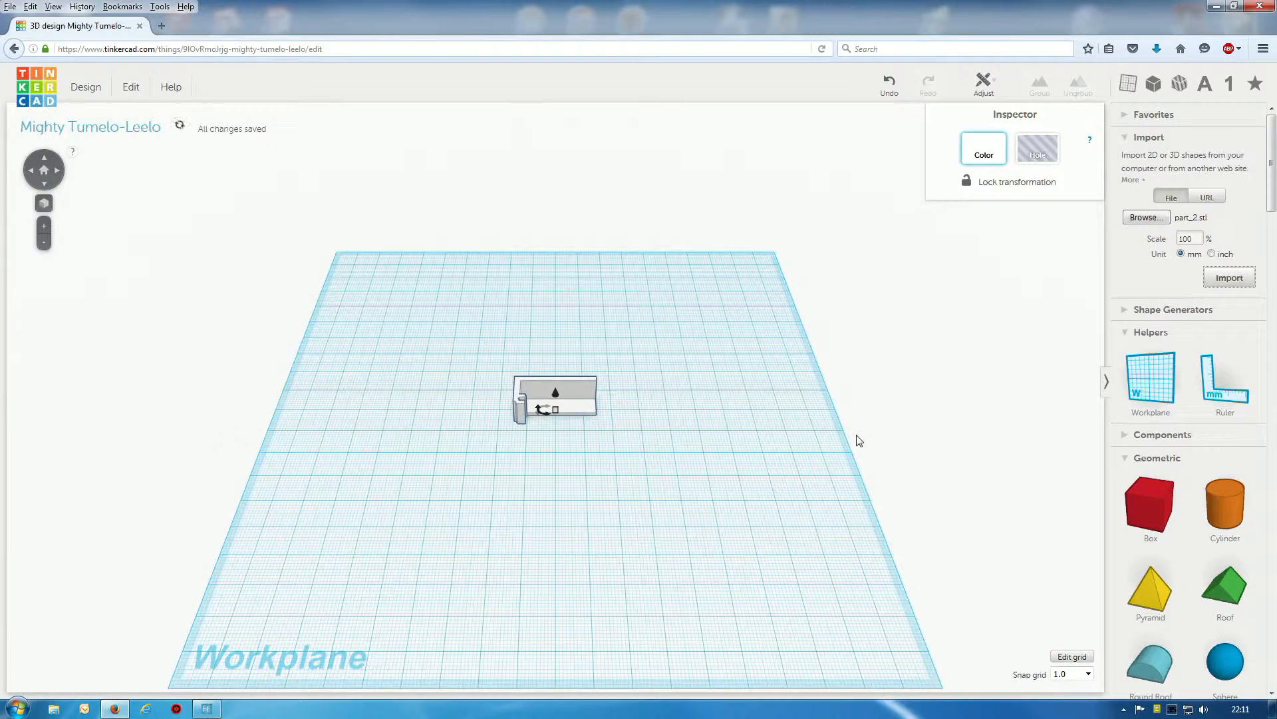
pyautogui.click(554, 399)
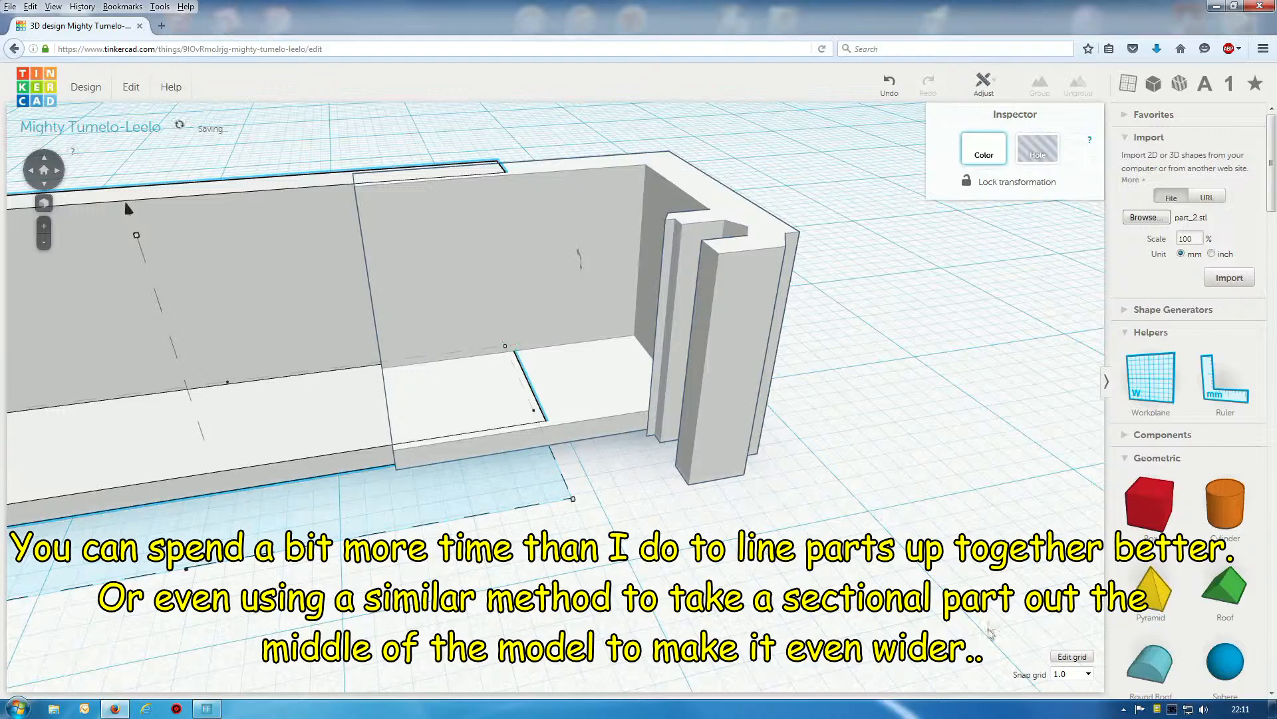
# Overlap the two imported halves into one shorter holder and select both together
pyautogui.click(1090, 673)
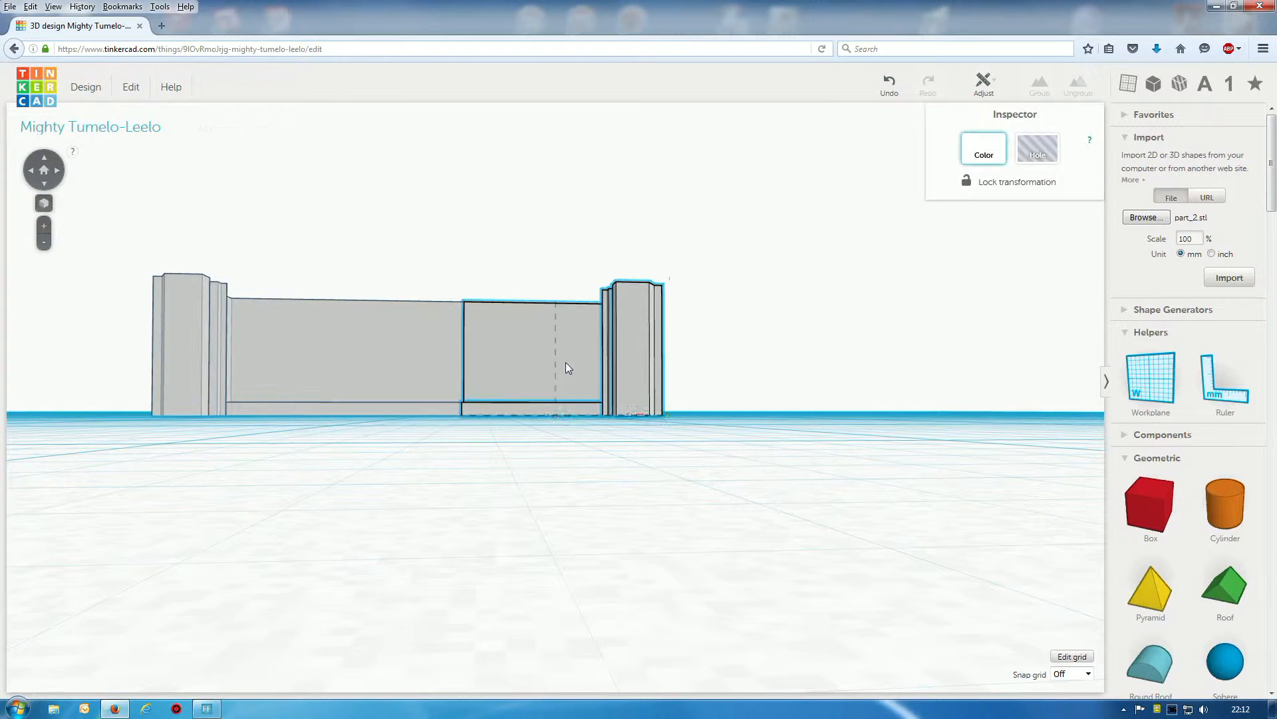
pyautogui.click(1039, 82)
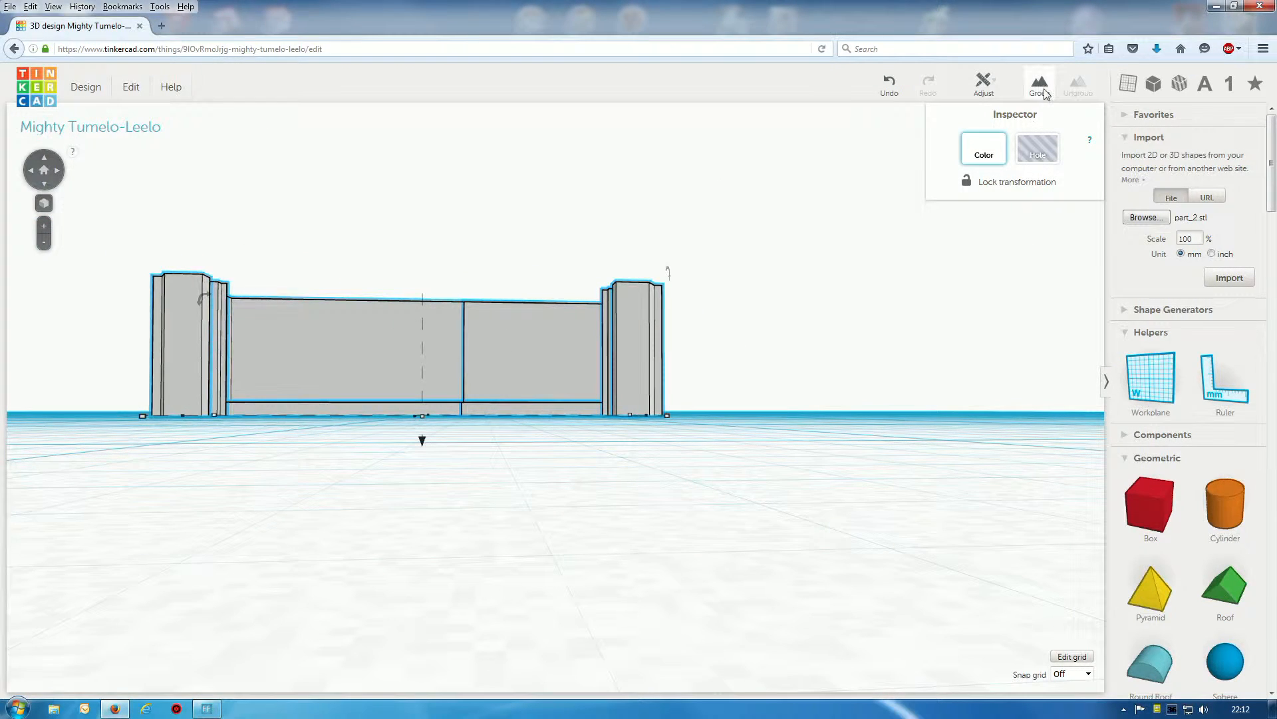
# Group the two halves and start a 3D-printing STL download of the design
pyautogui.click(1040, 82)
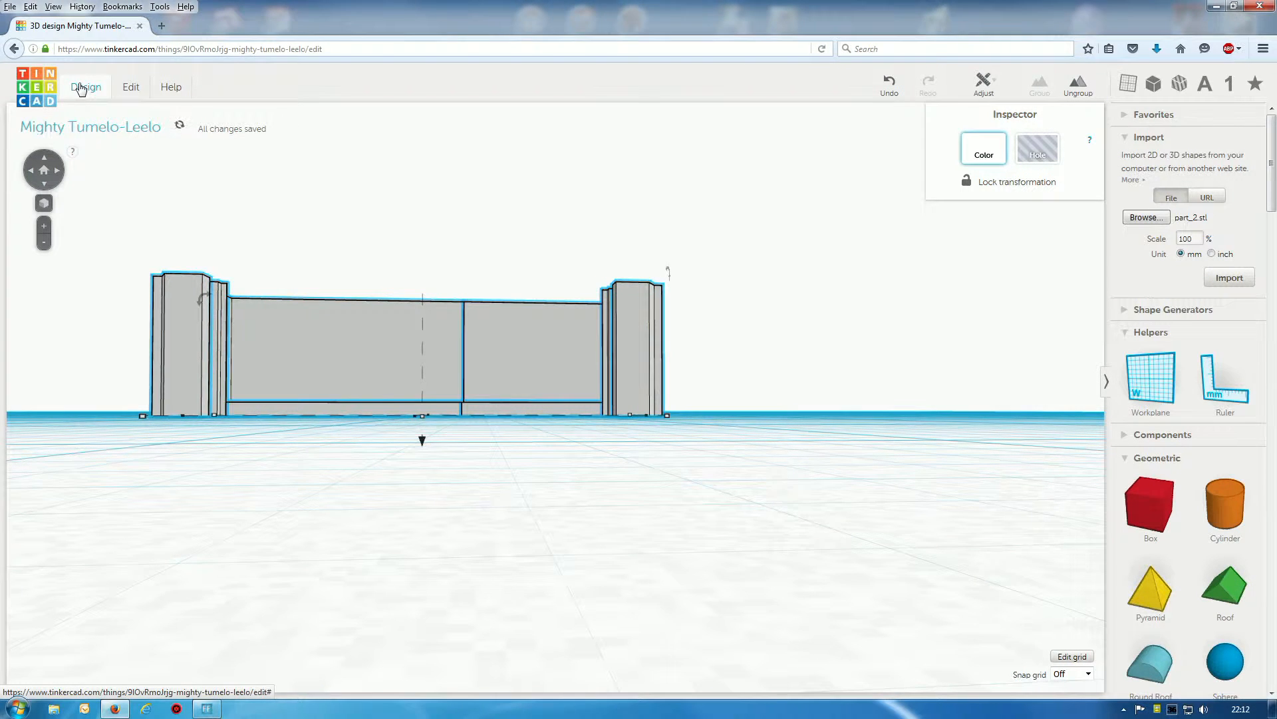
pyautogui.click(85, 88)
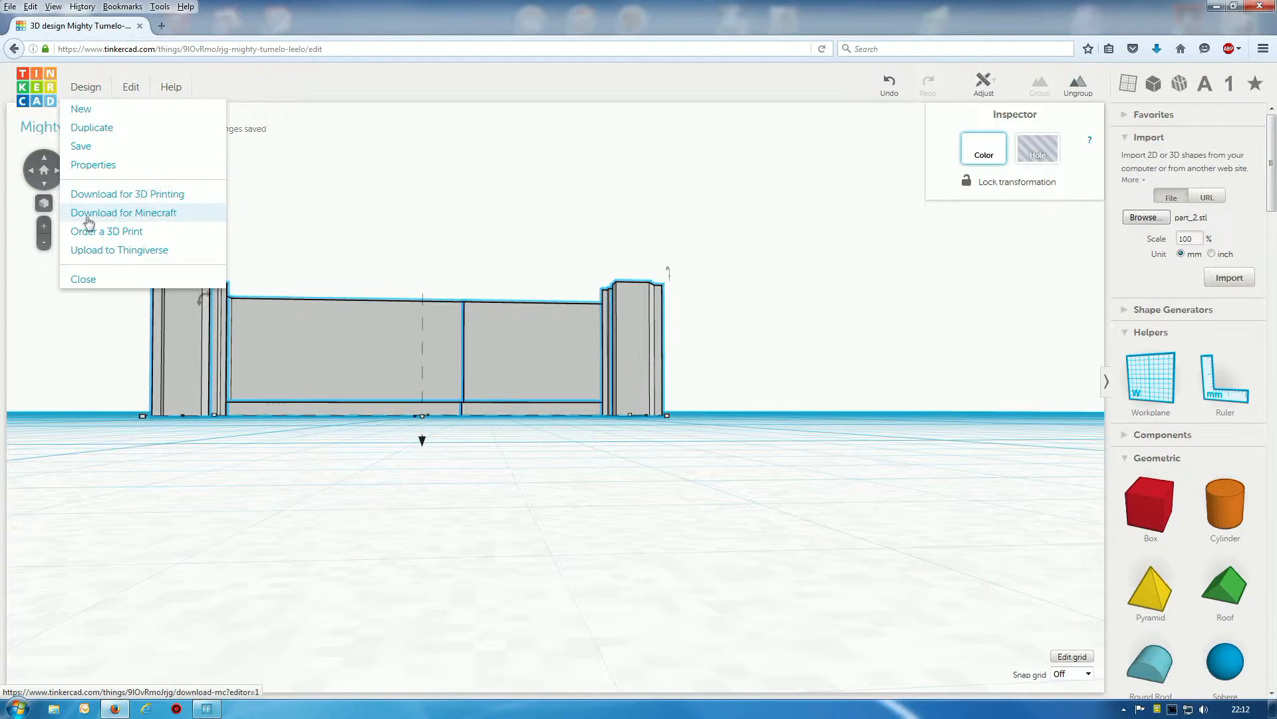
pyautogui.click(128, 193)
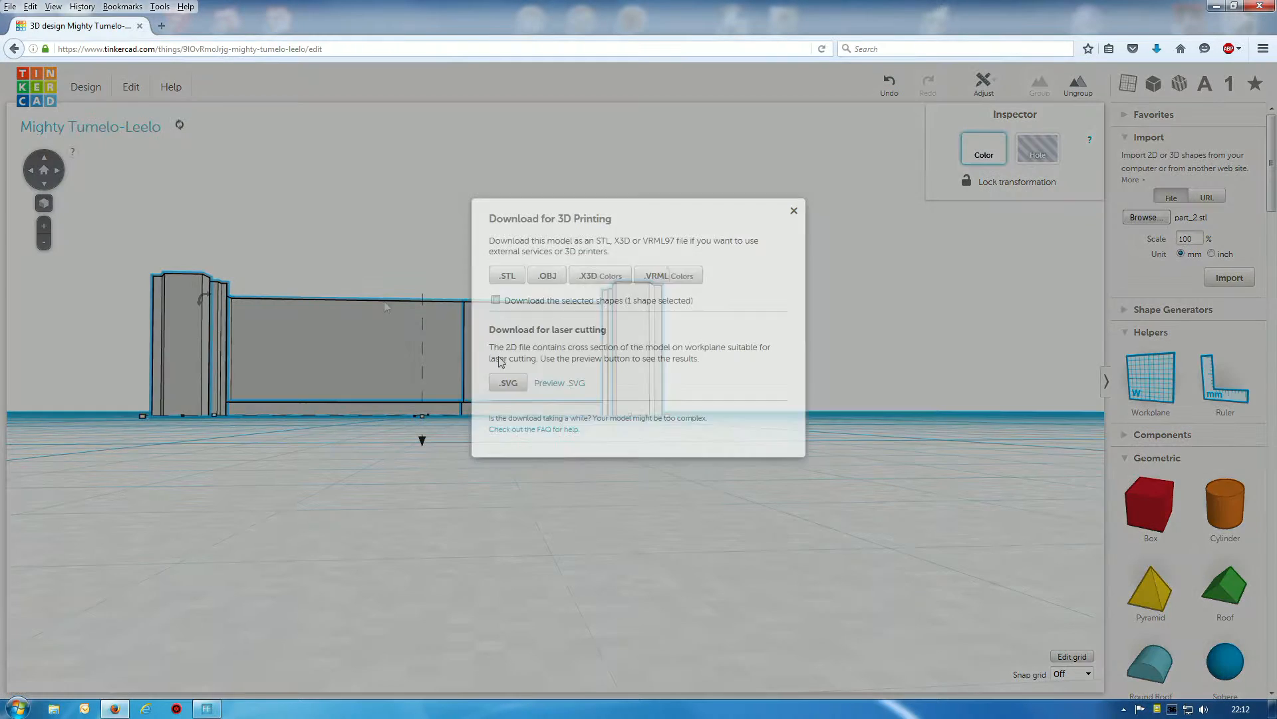
pyautogui.click(505, 274)
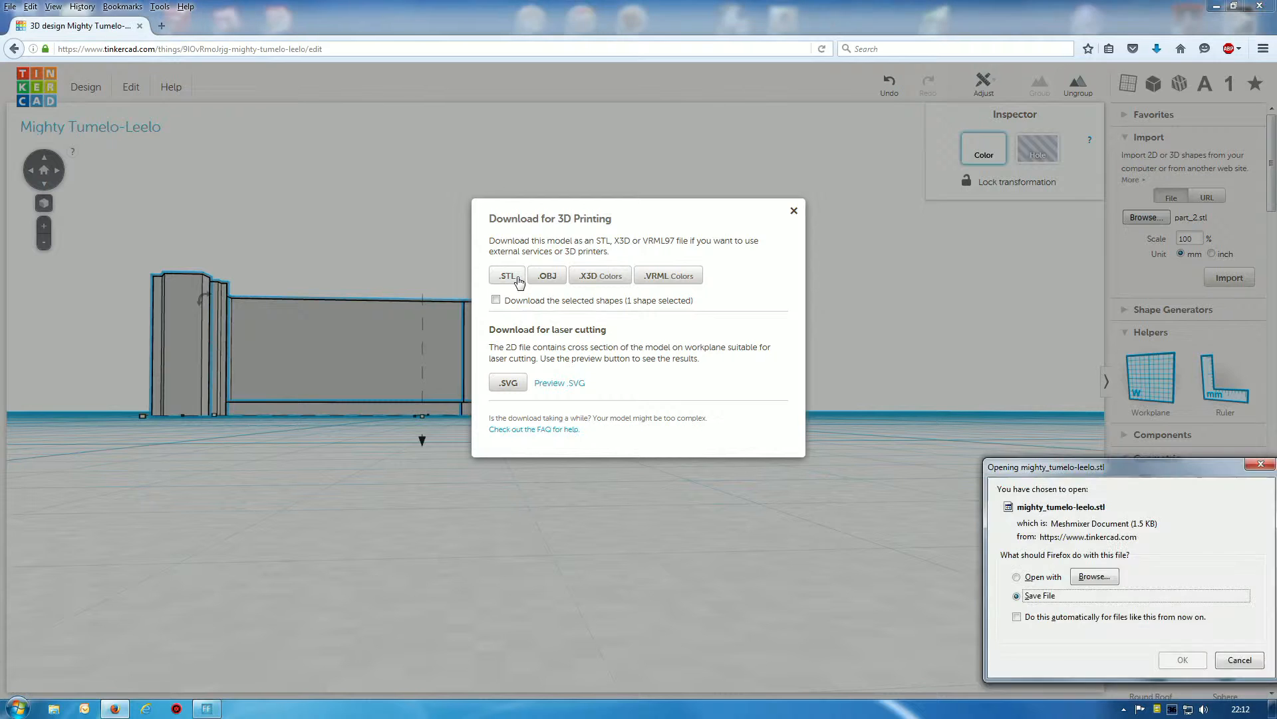
# Save the exported file as shorter.stl
pyautogui.click(1182, 658)
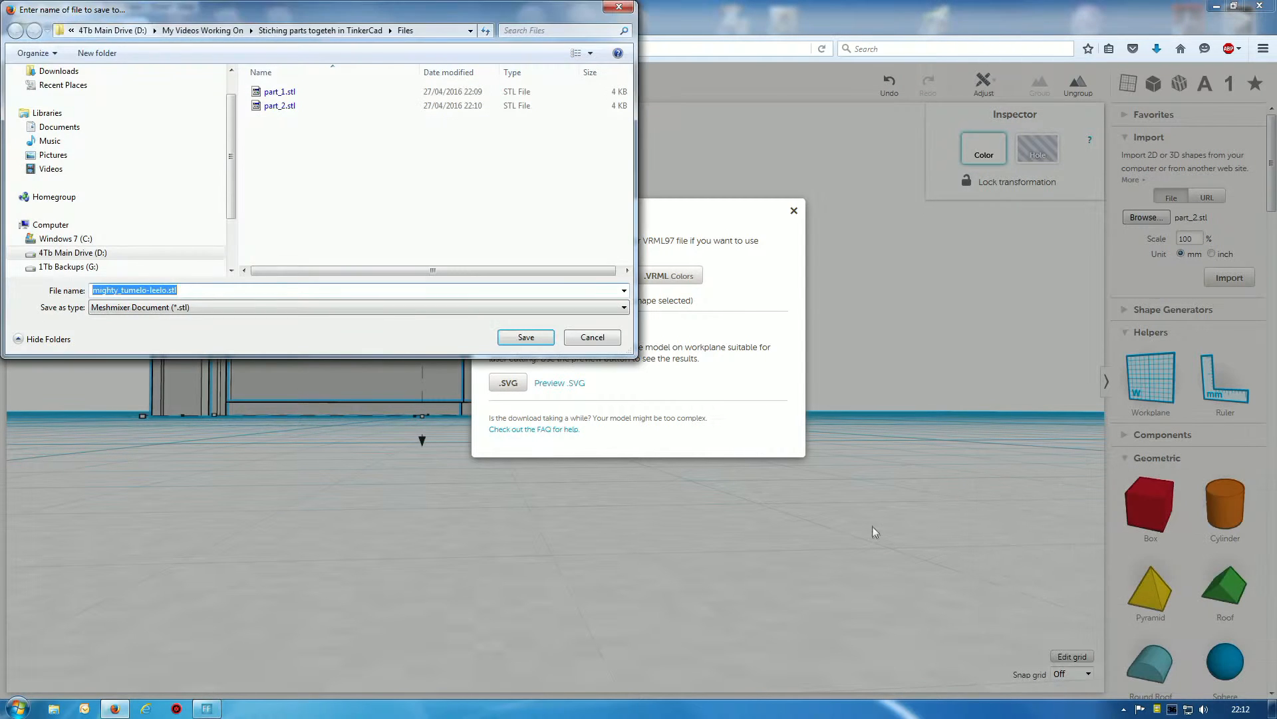
pyautogui.click(162, 290)
pyautogui.write('shorter')
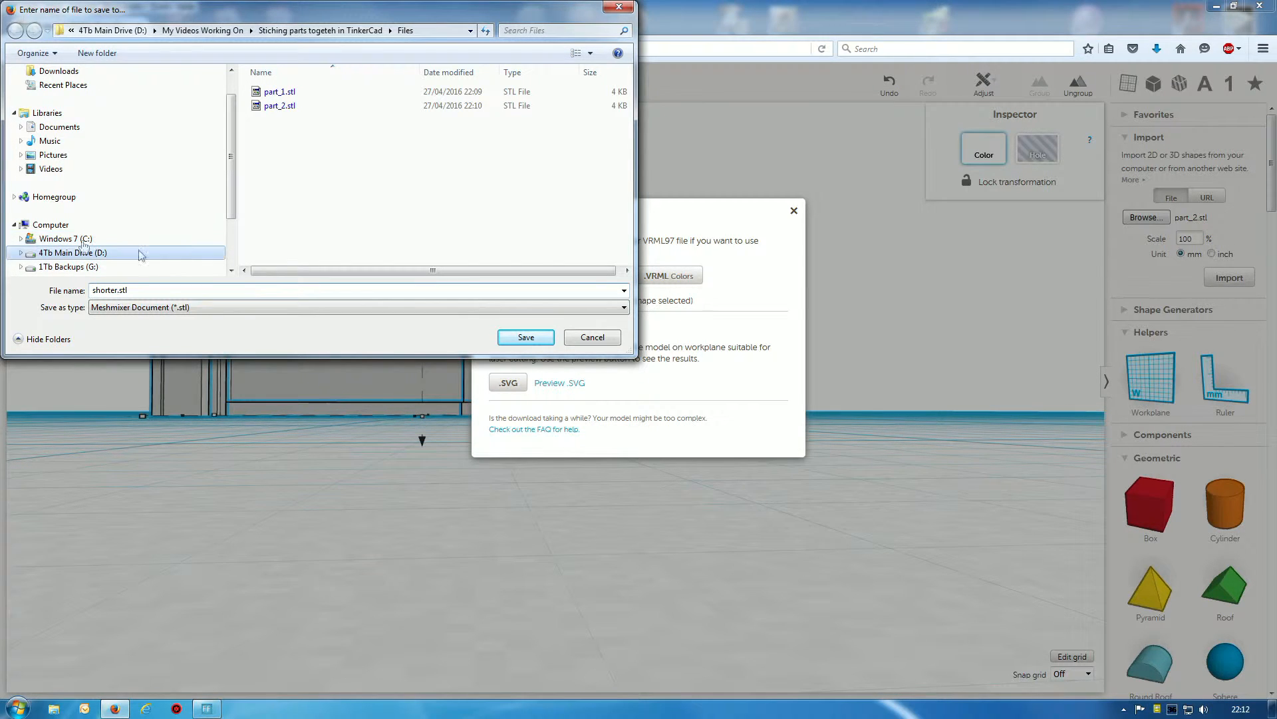
pyautogui.click(526, 336)
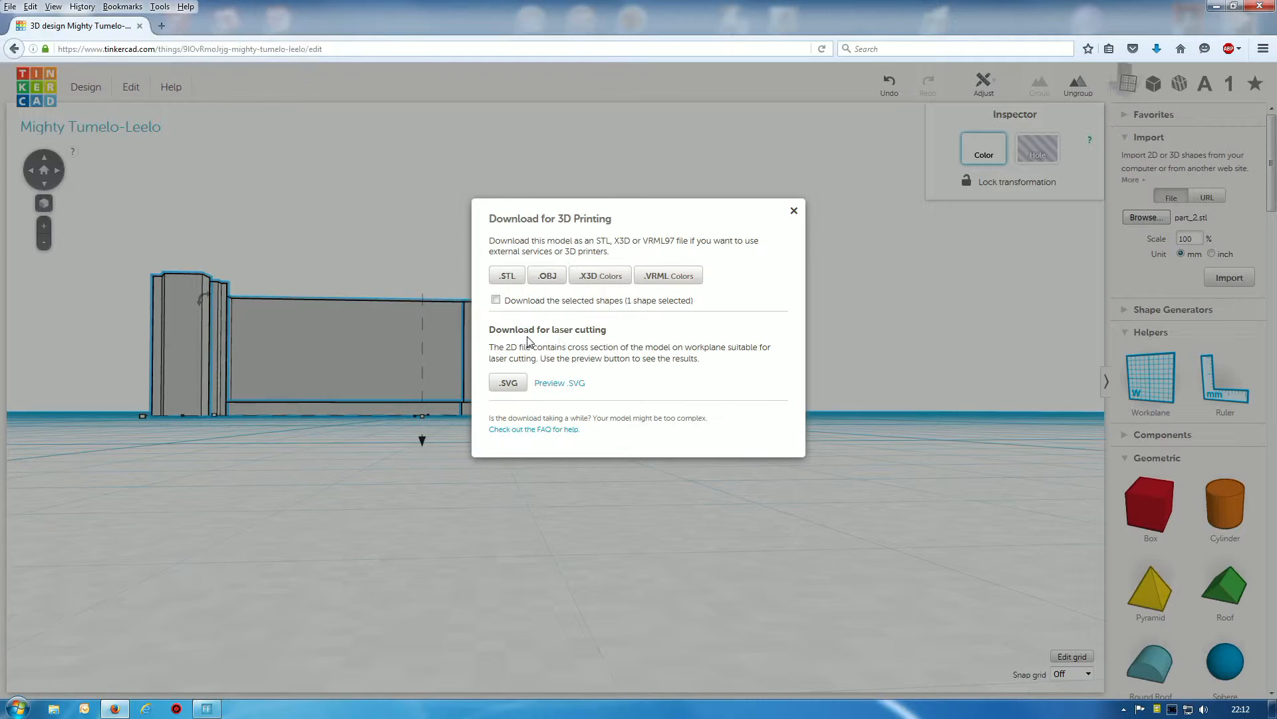
pyautogui.click(792, 211)
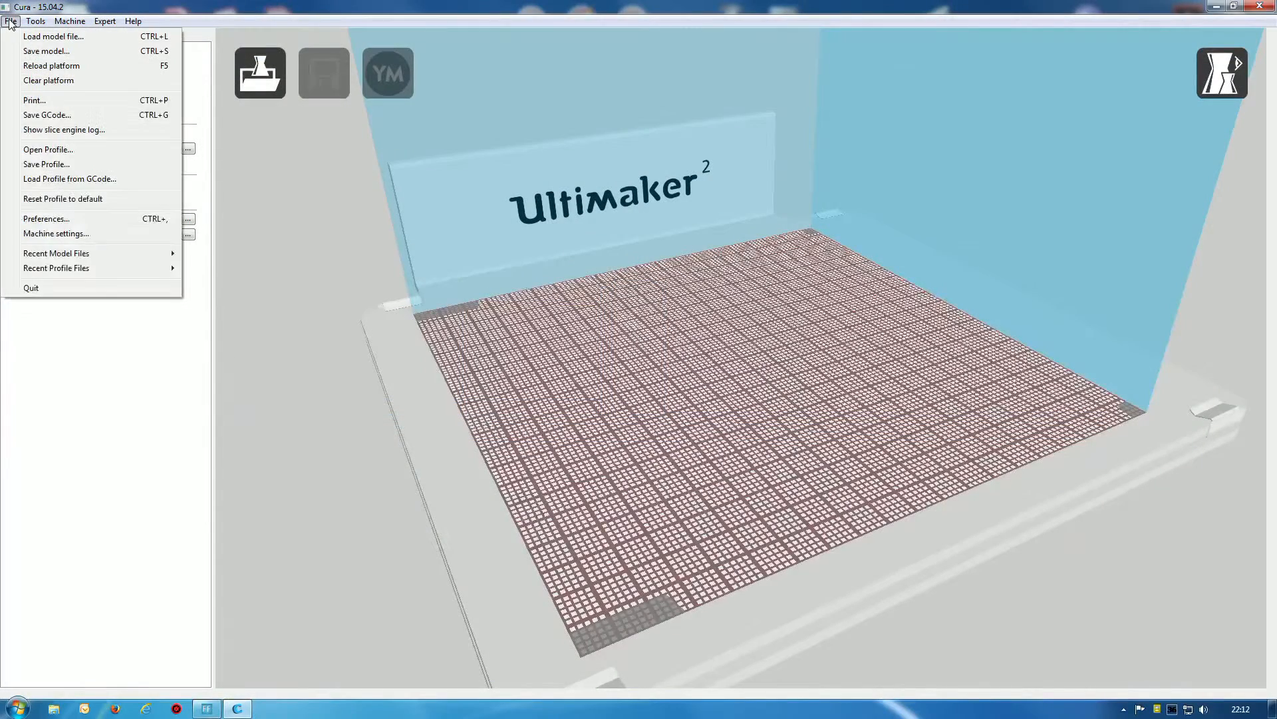
# Load shorter.stl onto the Ultimaker 2 build plate in Cura
pyautogui.click(53, 36)
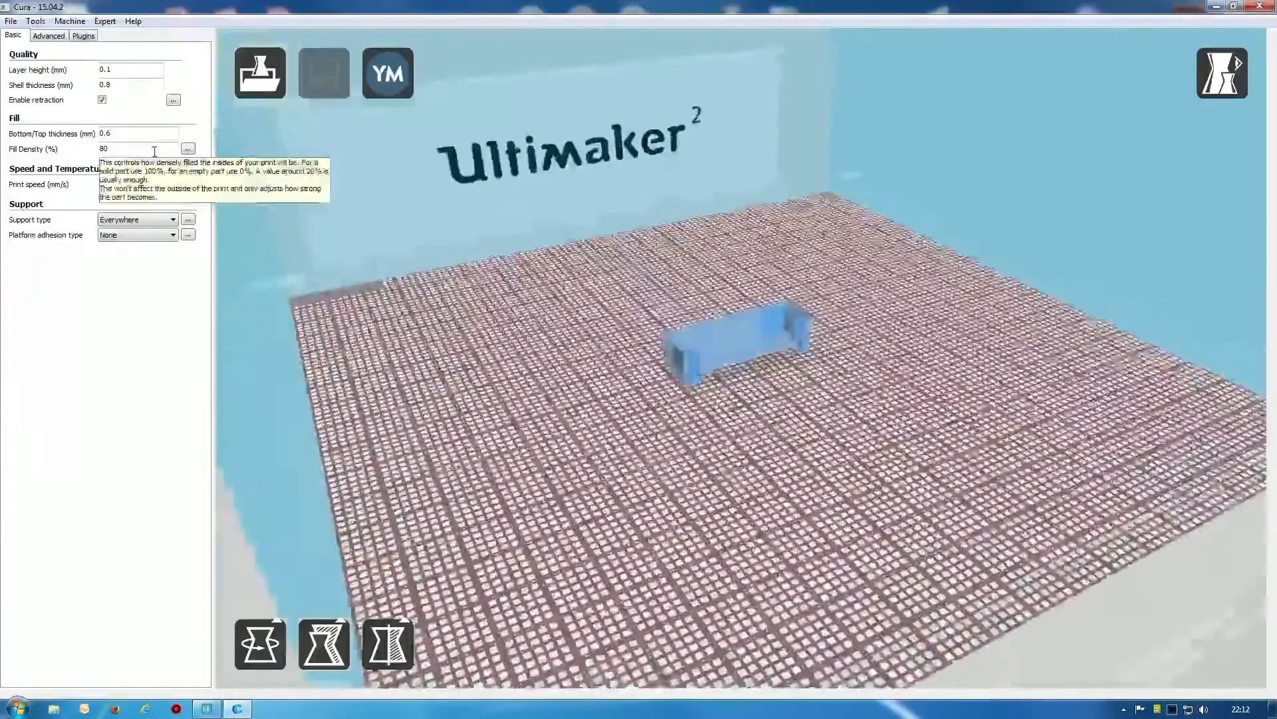
pyautogui.click(324, 73)
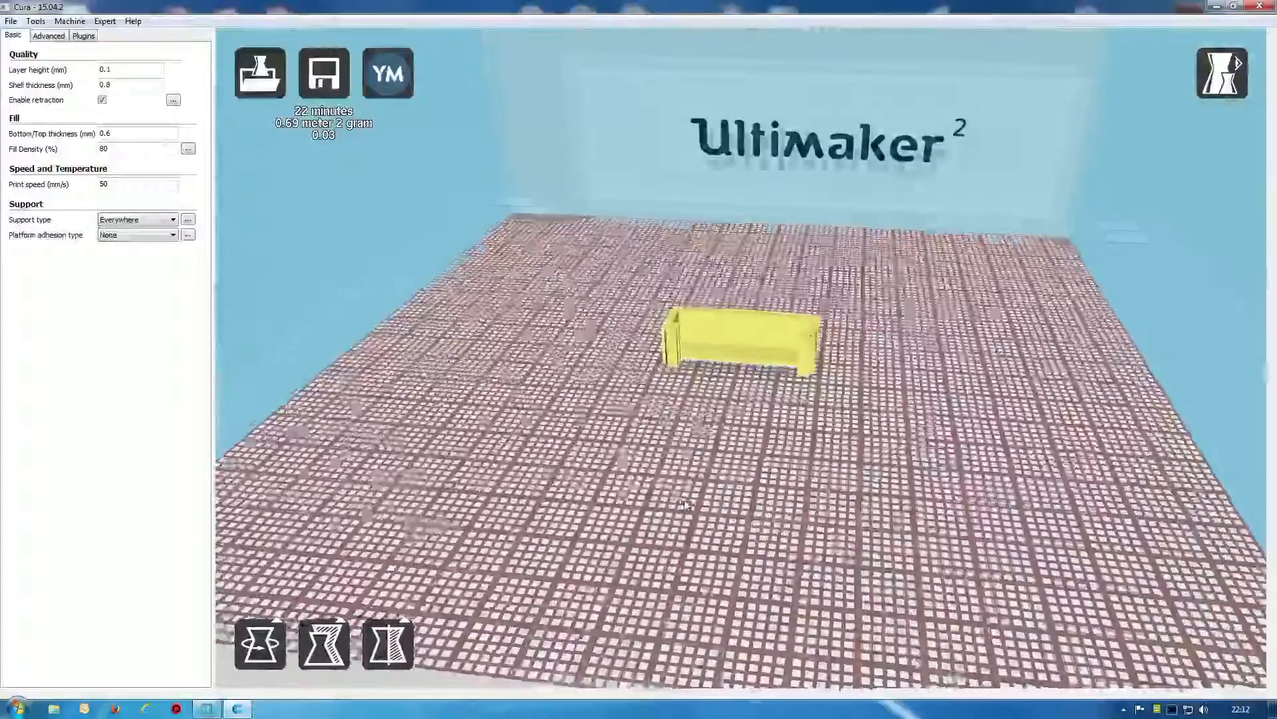